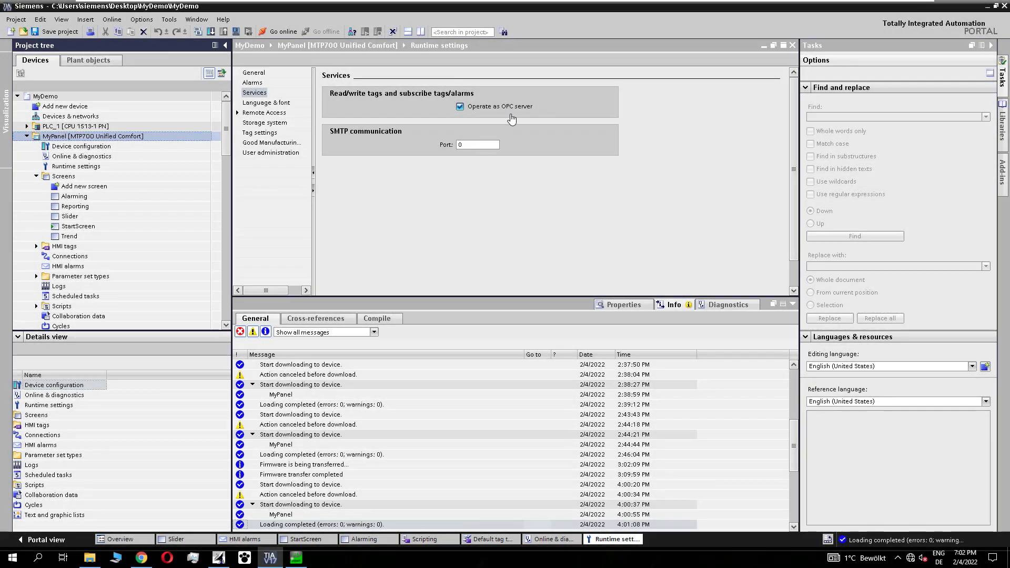
mouse_move(503, 116)
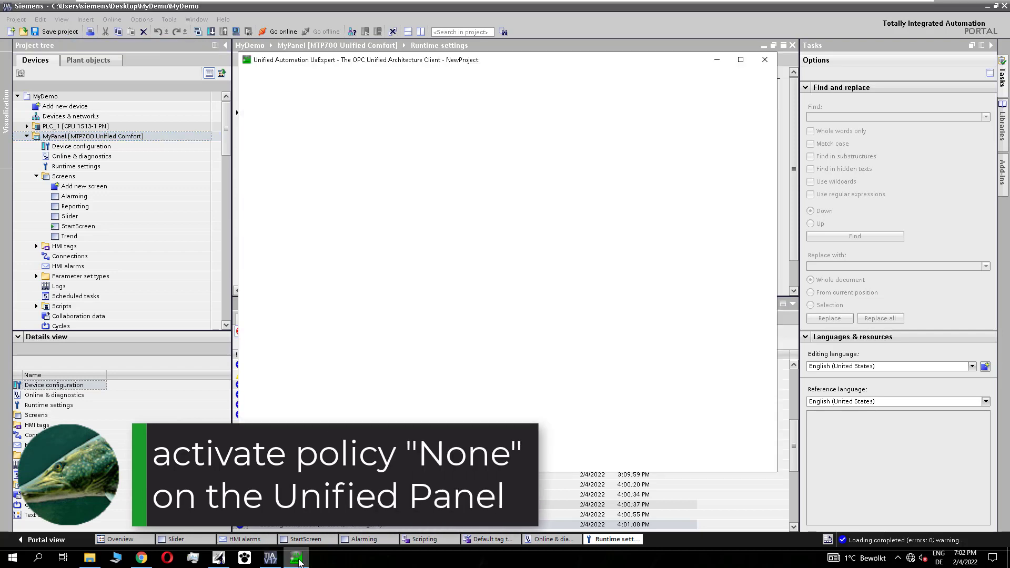
Add the WinCC Unified runtime server via custom discovery, replacing hostnames, and list its endpoints.
left_click(339, 88)
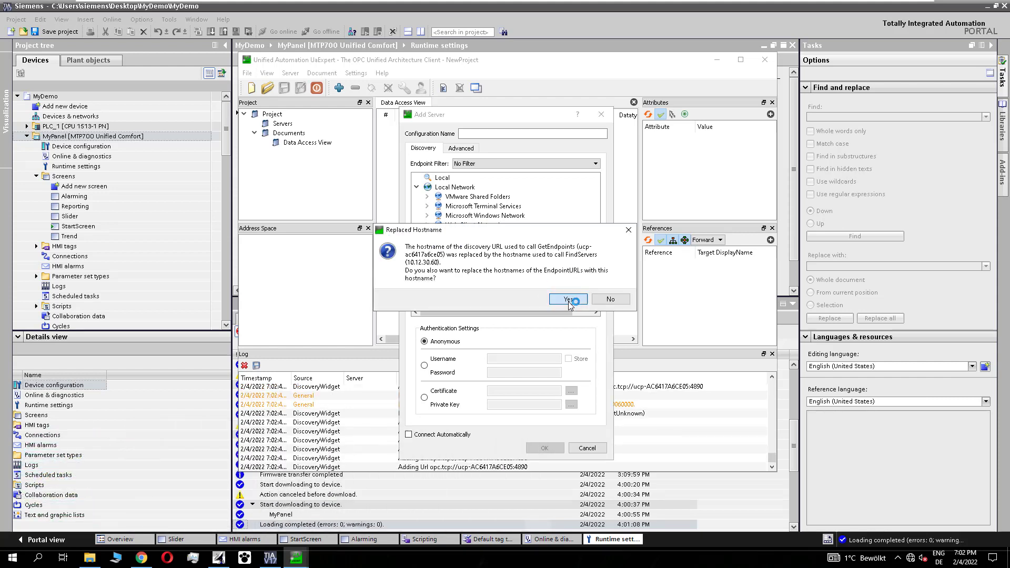
left_click(568, 299)
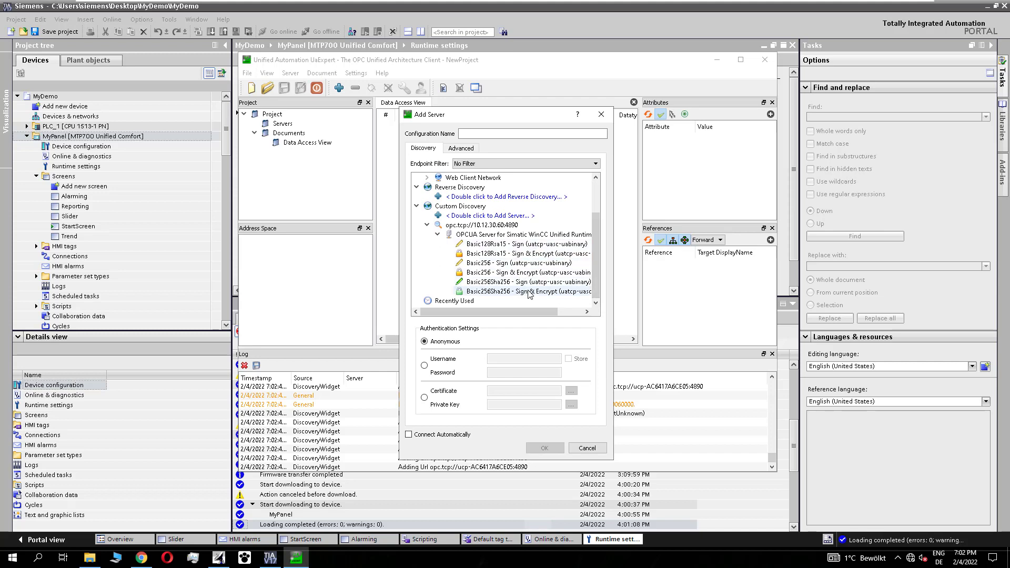
mouse_move(526, 292)
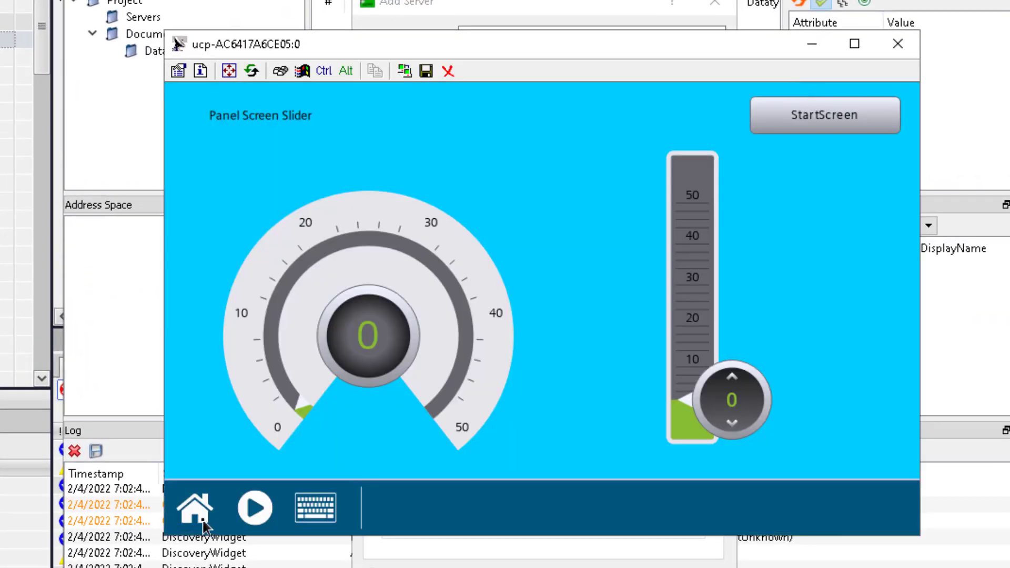
From the panel's Apps settings, enable and launch the SIMATIC Extensions web application.
left_click(198, 509)
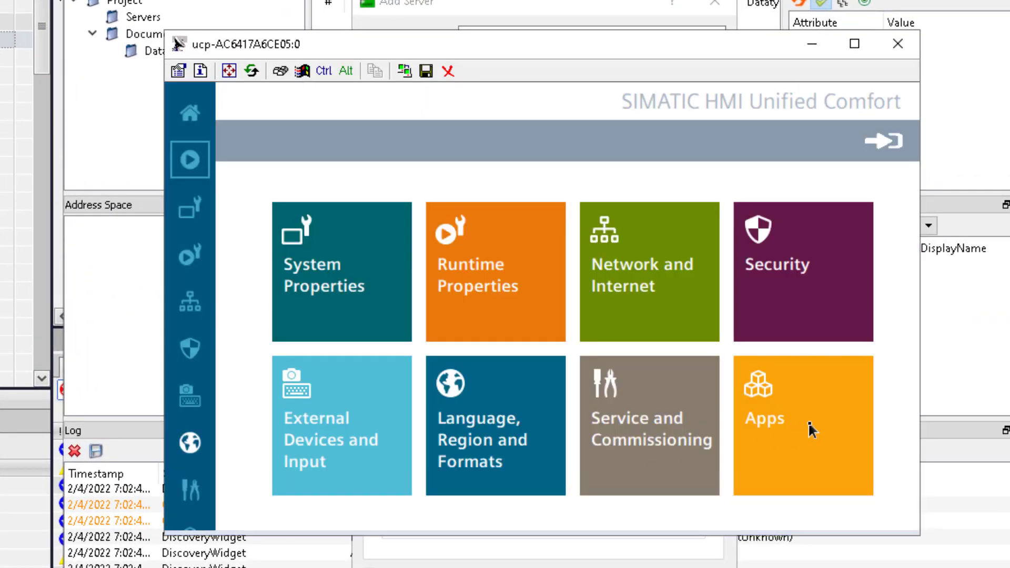
left_click(802, 425)
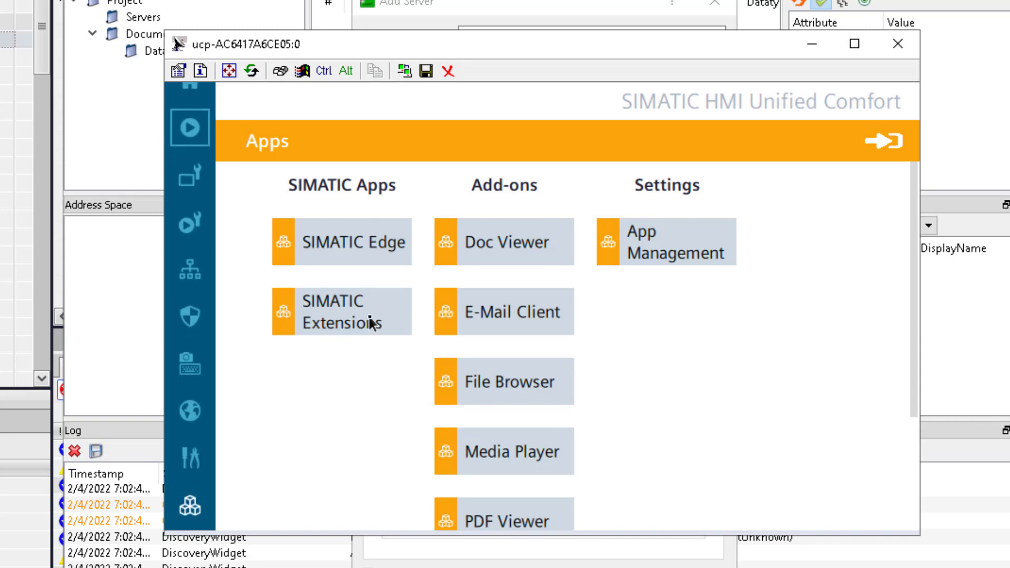
left_click(341, 312)
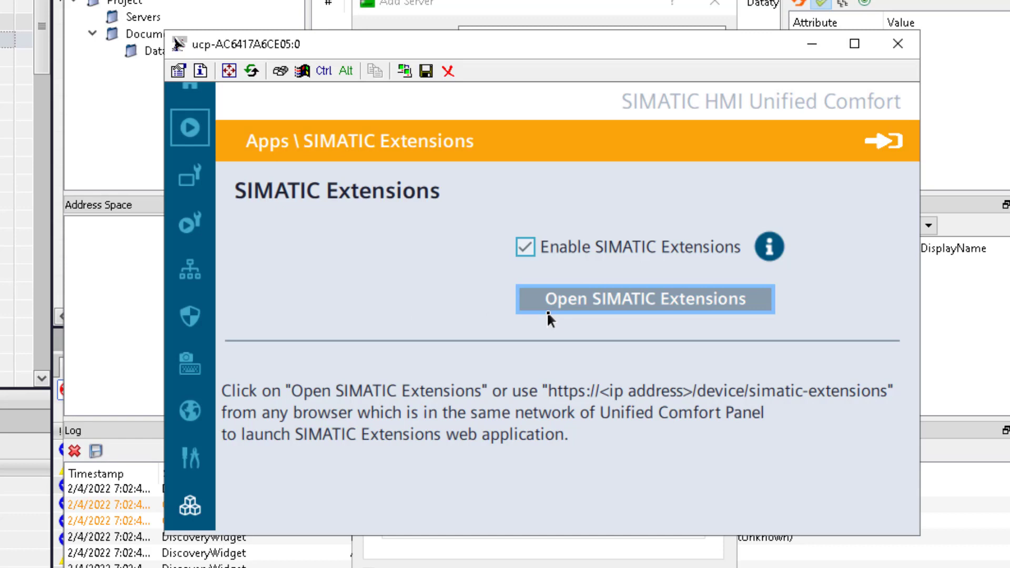
left_click(648, 299)
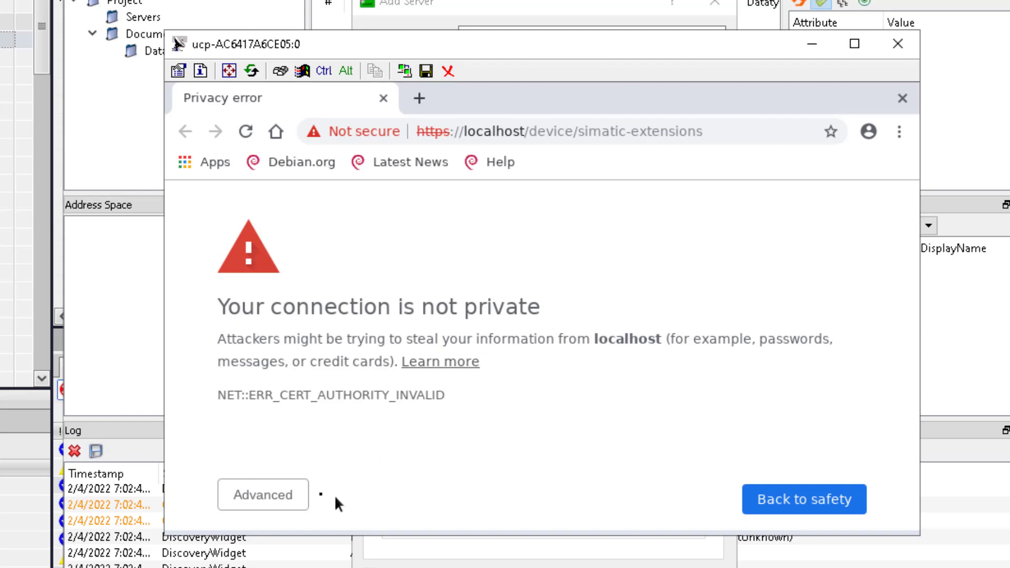
Proceed past the localhost certificate warning and sign in to SIMATIC Extensions as 'Hecht'.
left_click(263, 495)
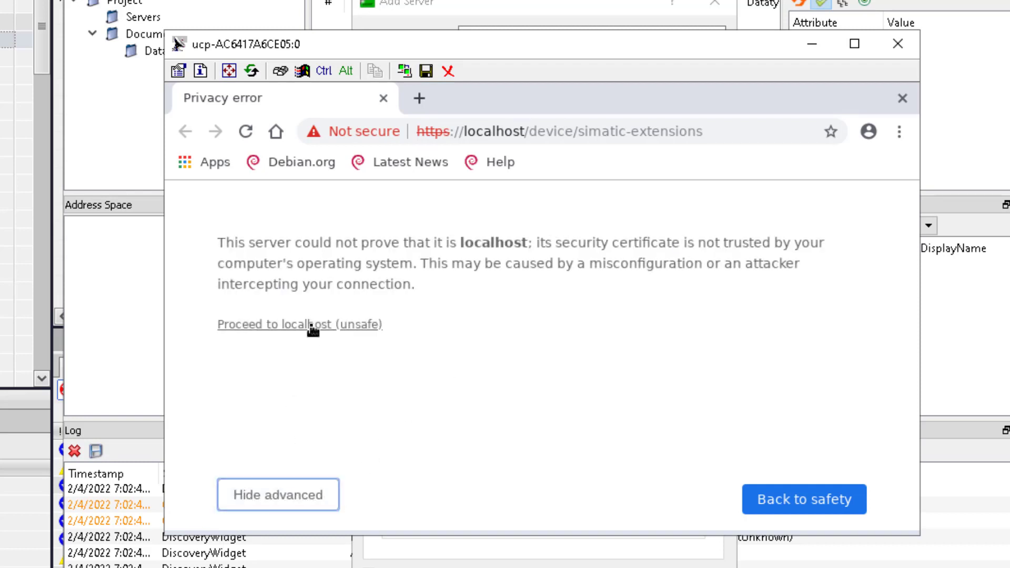
left_click(299, 325)
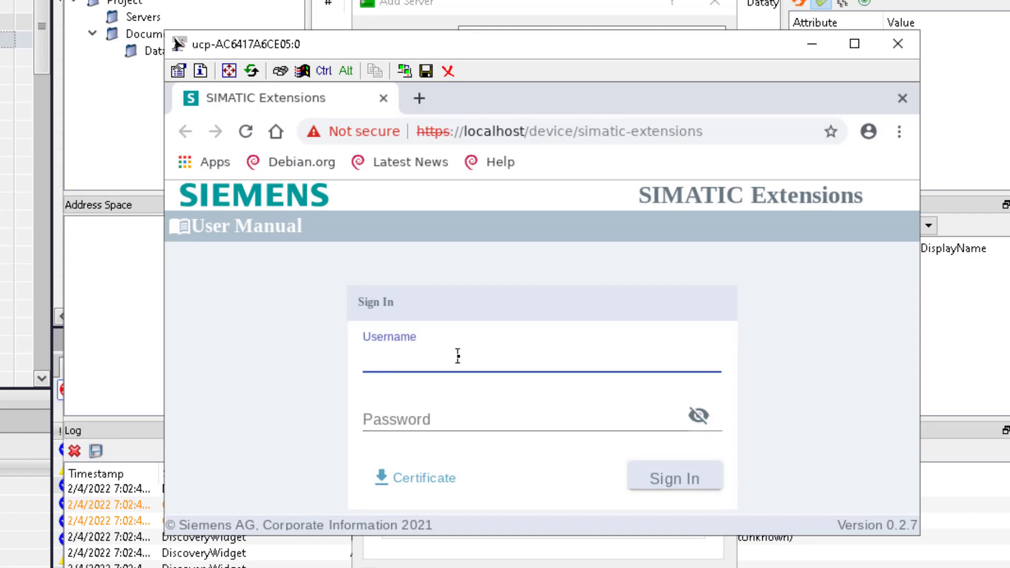
type("Hecht")
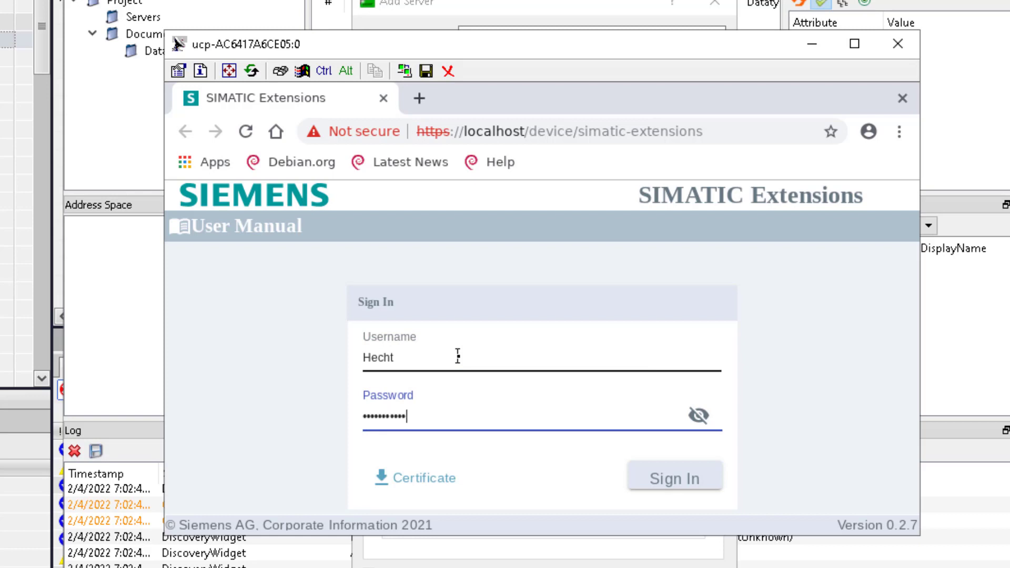
left_click(676, 477)
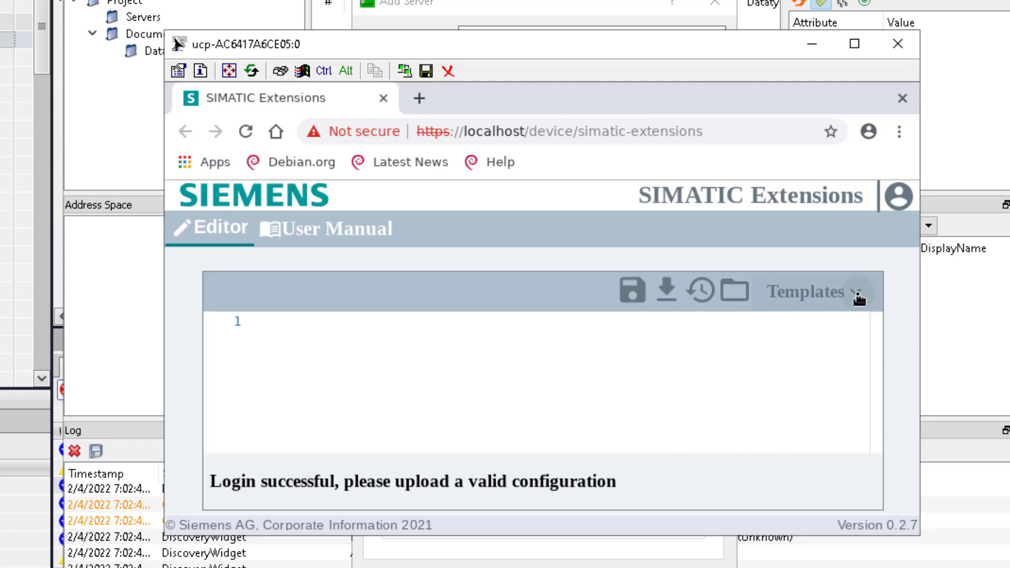
Load the OPC UA Security Settings 'None' template into the configuration editor.
left_click(814, 292)
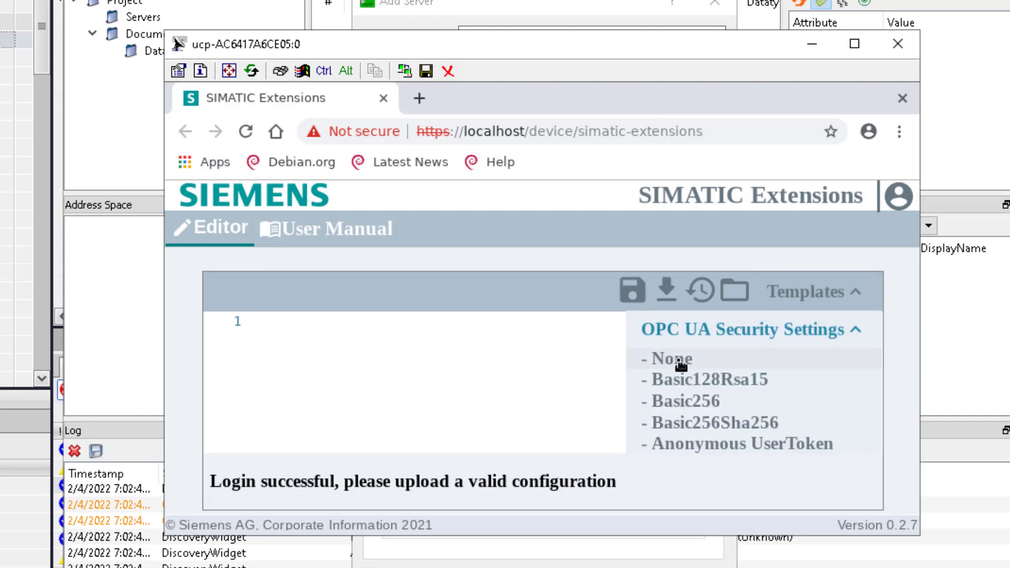
left_click(669, 358)
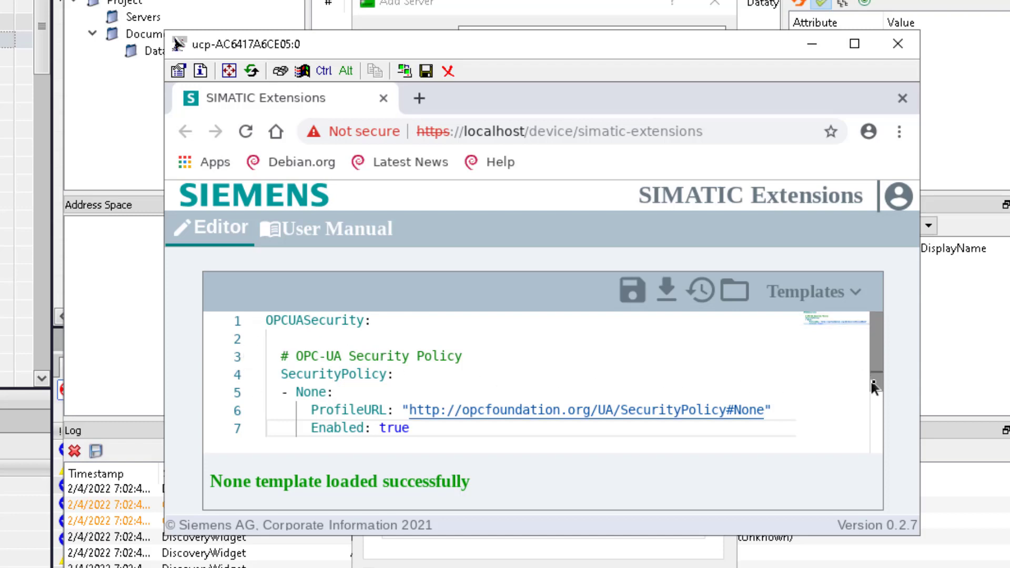
scroll("down", 3)
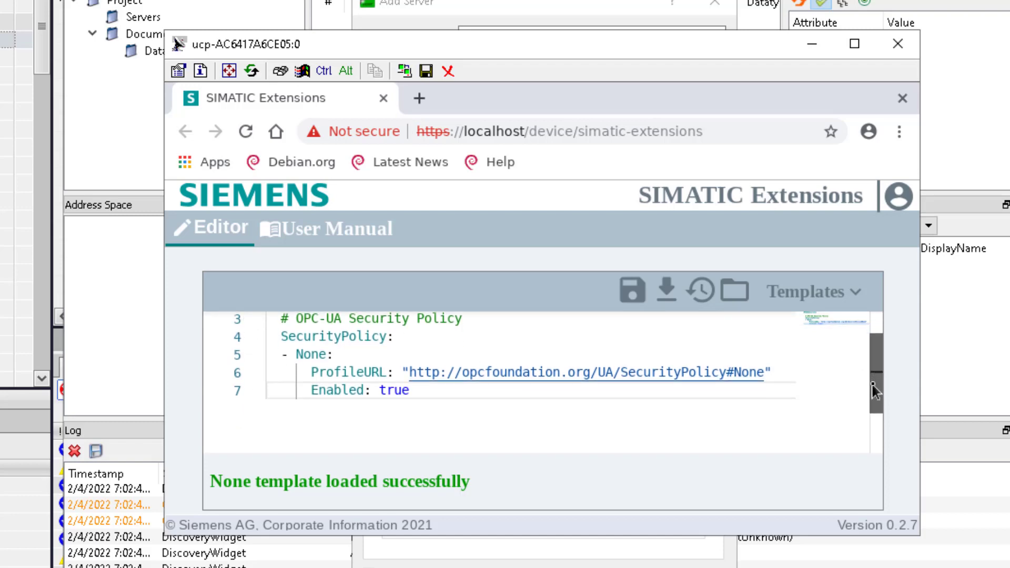
mouse_move(631, 293)
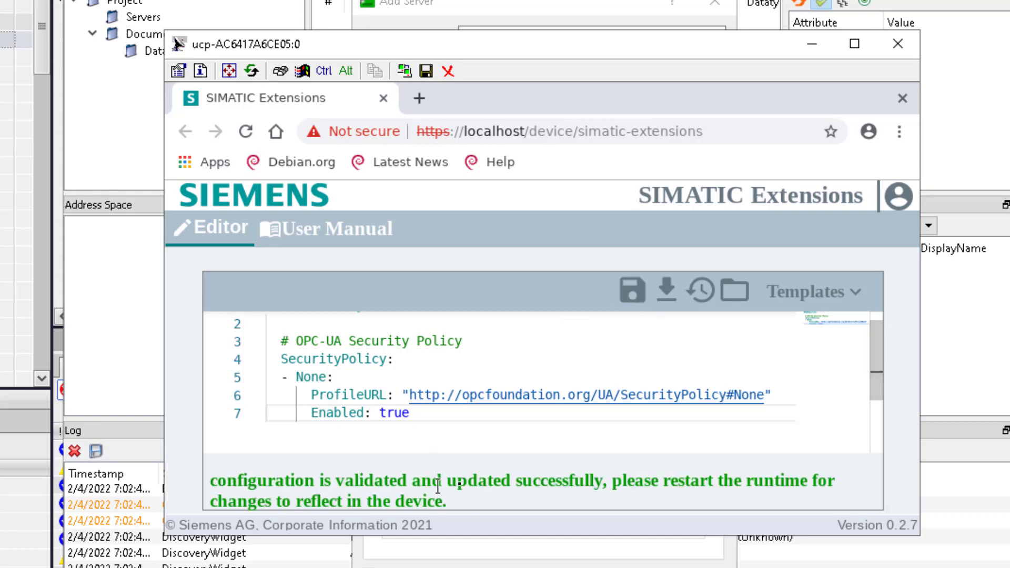
mouse_move(314, 540)
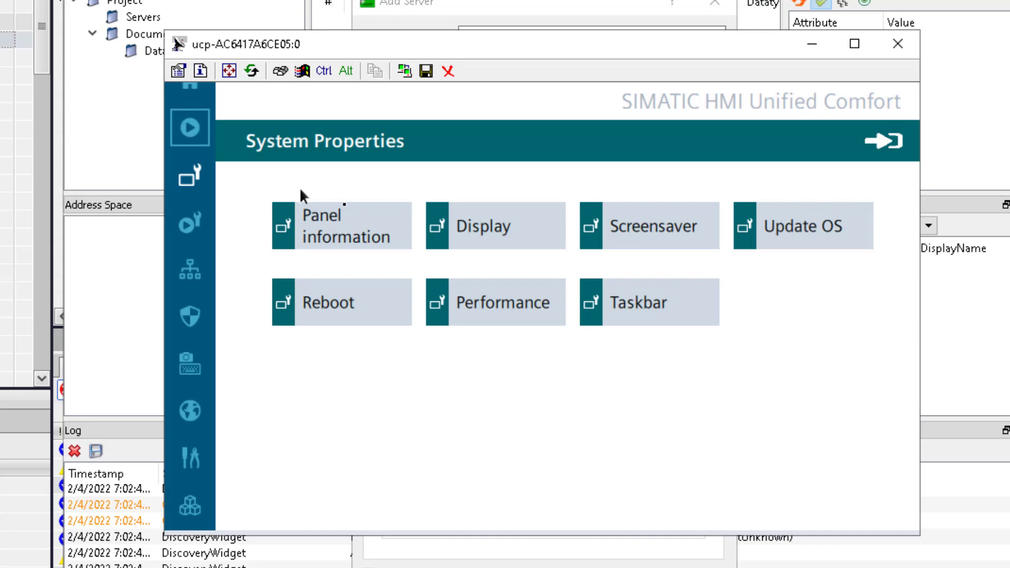
Reboot the Unified Comfort Panel from System Properties to apply the None-policy configuration.
left_click(329, 302)
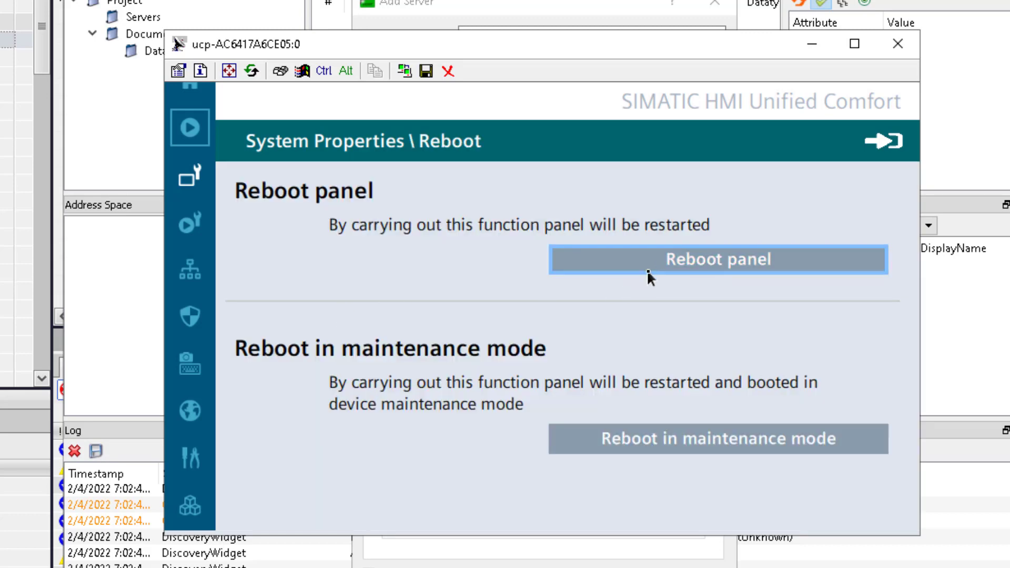
left_click(717, 259)
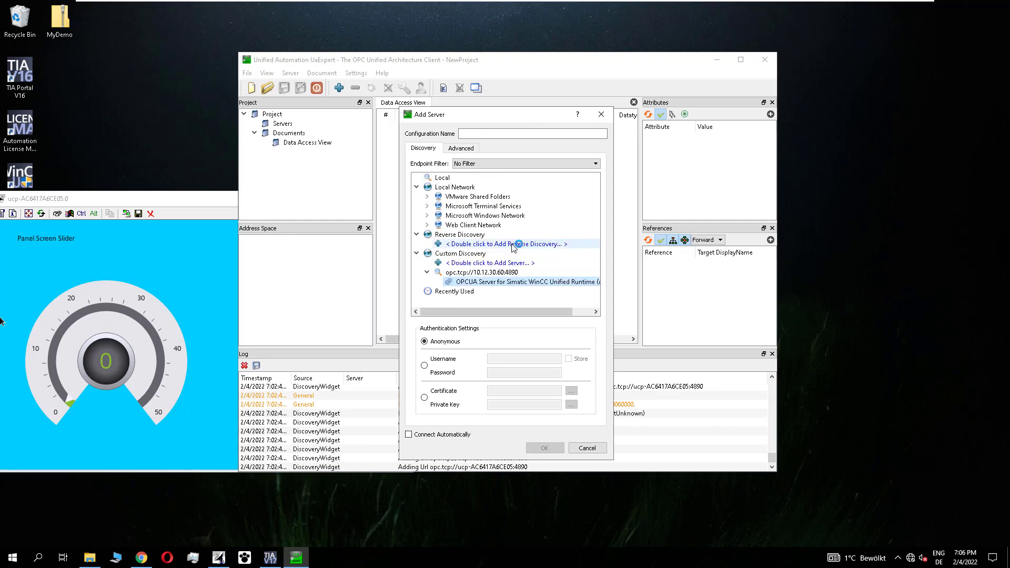
Connect to the runtime's None security endpoint with username 'Hech' and password credentials.
left_click(435, 282)
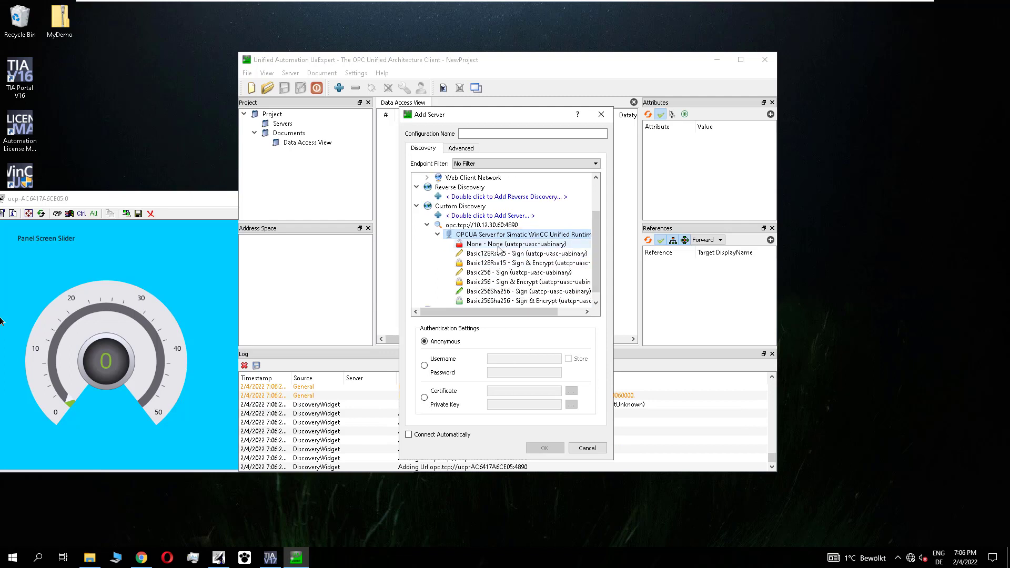
left_click(545, 448)
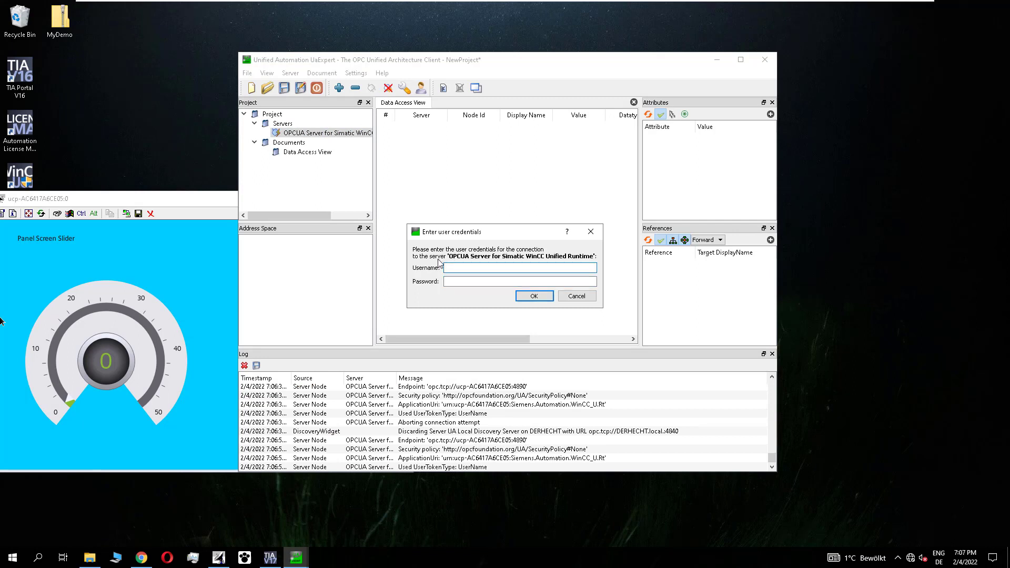
type("Hech")
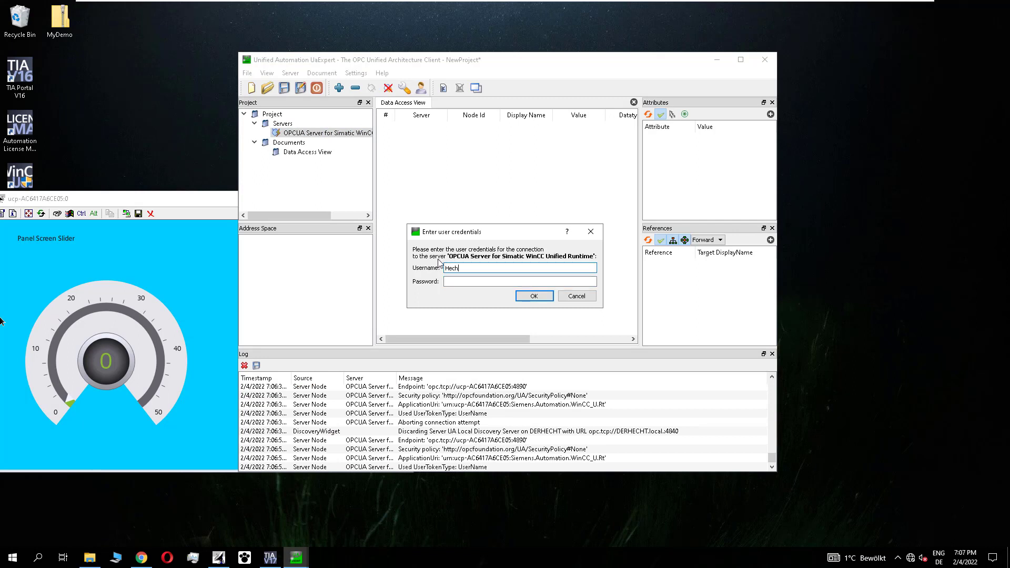
type("•")
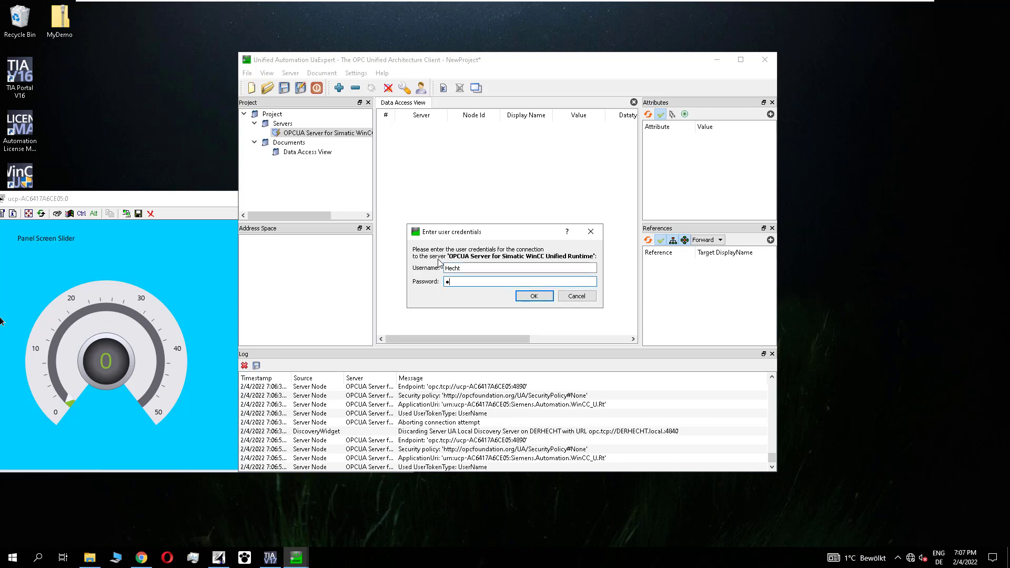
type("password")
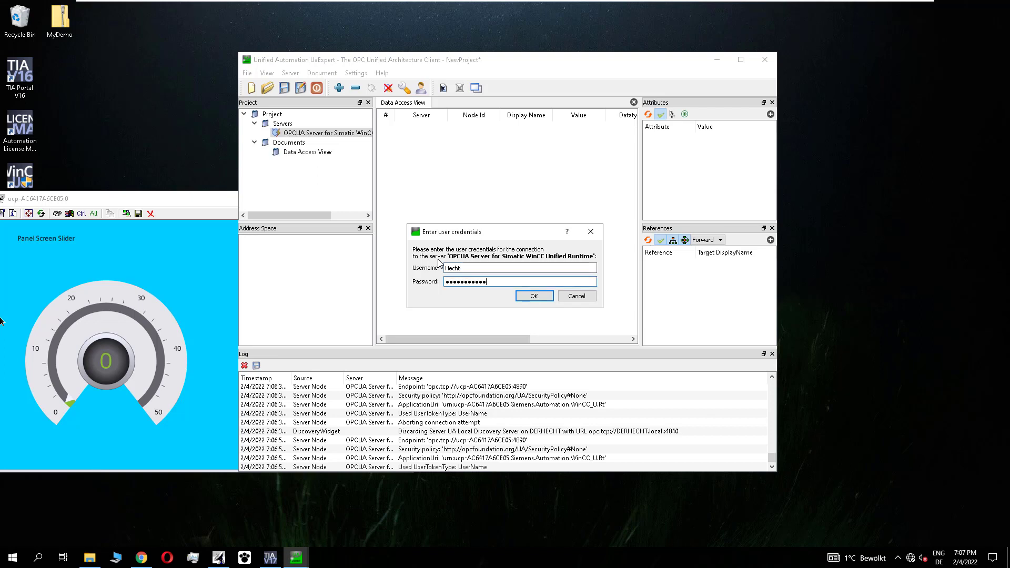
left_click(533, 296)
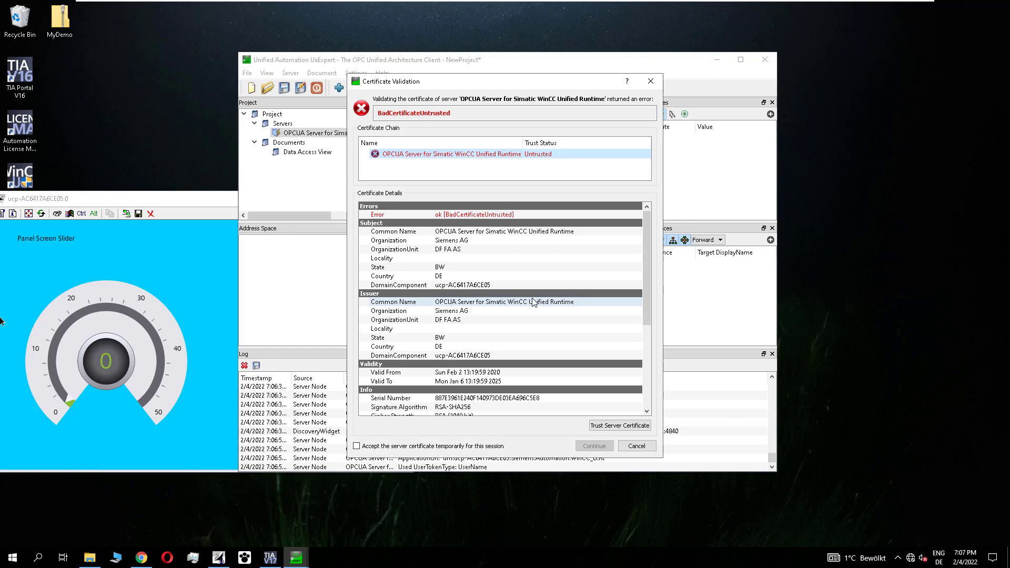
Accept the server certificate temporarily for this session and continue connecting.
left_click(357, 446)
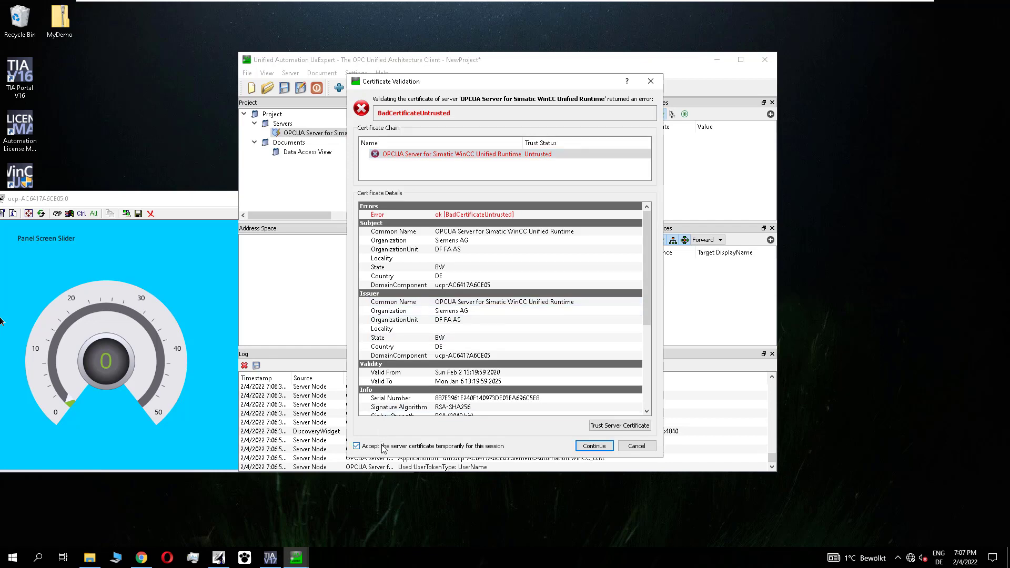
left_click(593, 446)
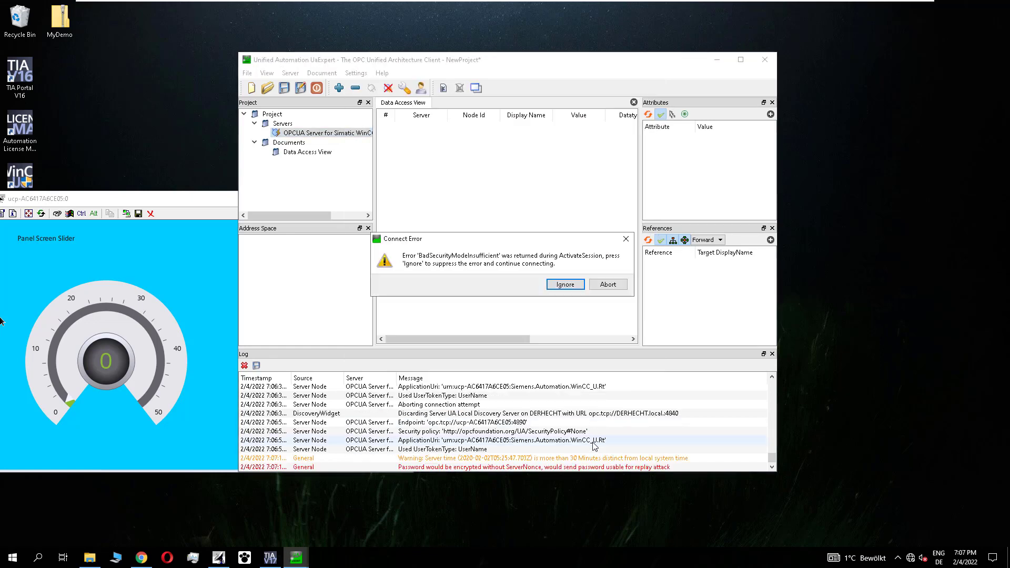
Ignore the security mode error and browse Server > HMI_RT_2 > Tags in the address space.
left_click(565, 284)
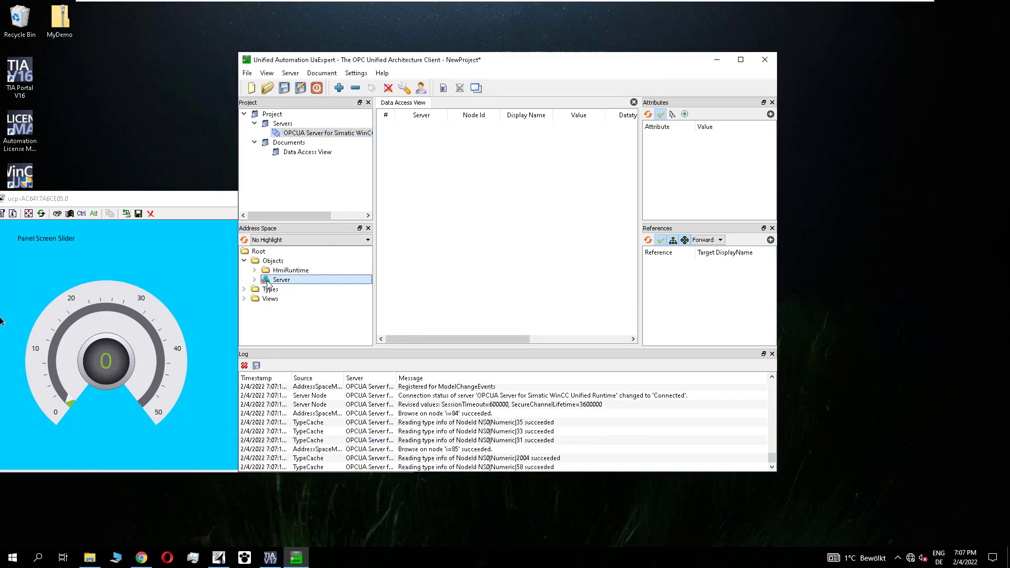
left_click(255, 280)
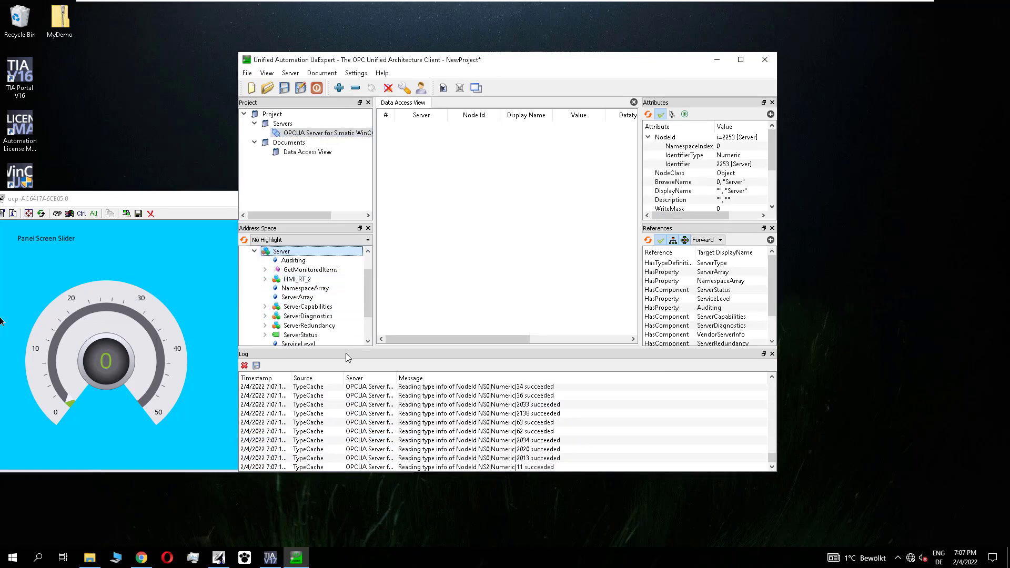
mouse_move(368, 287)
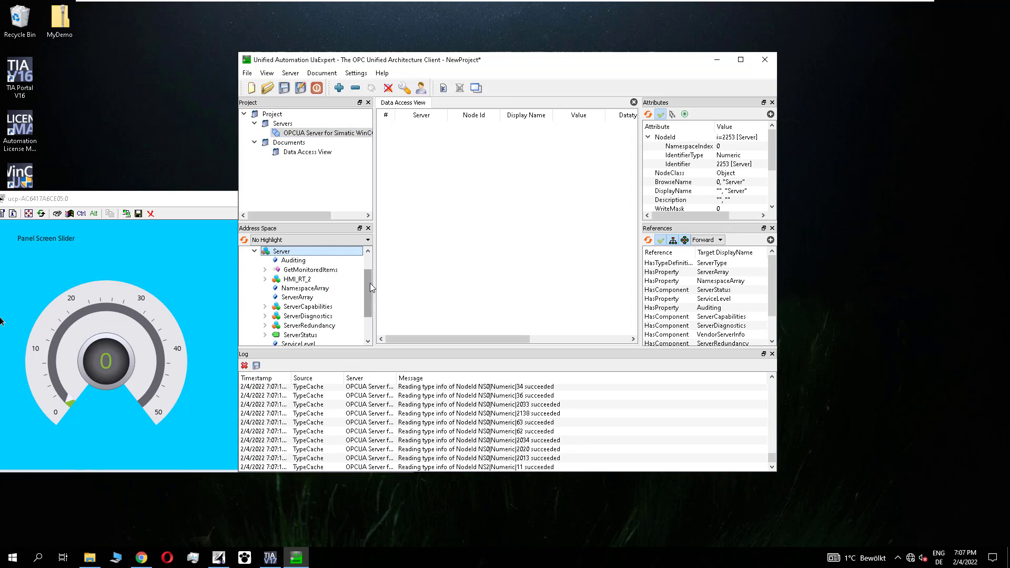
scroll("down", 3)
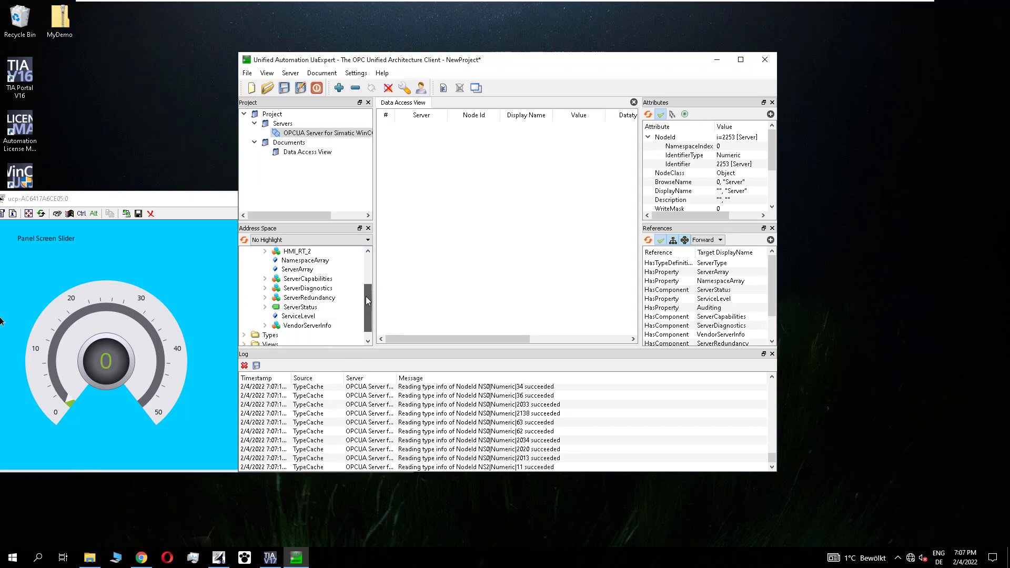
left_click(265, 270)
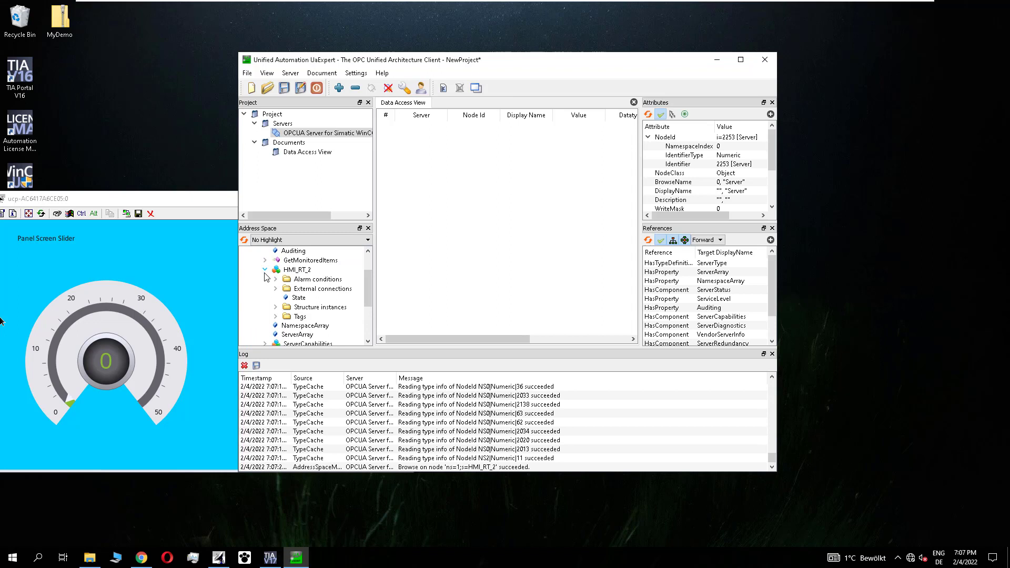
left_click(276, 316)
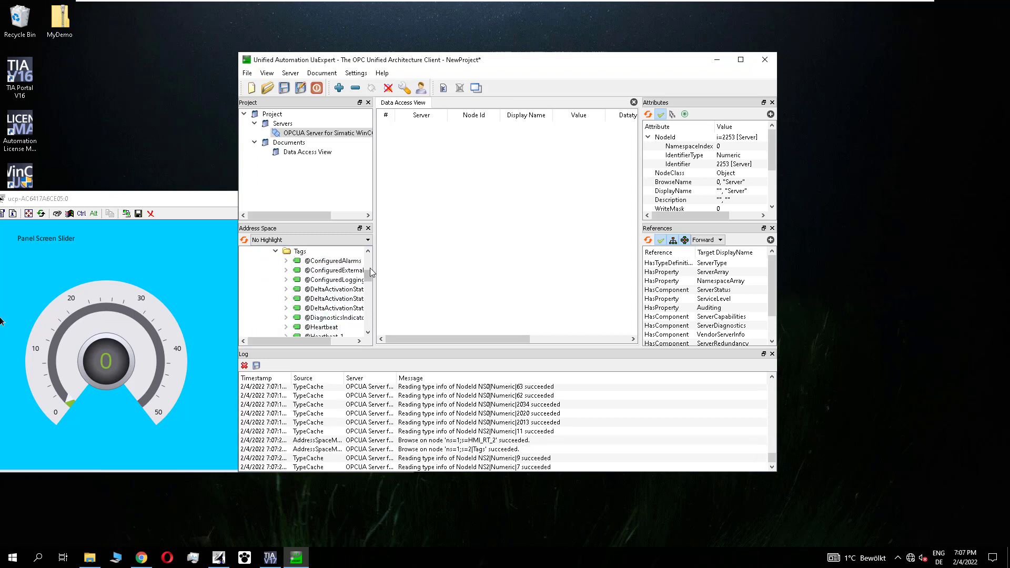
scroll("down", 3)
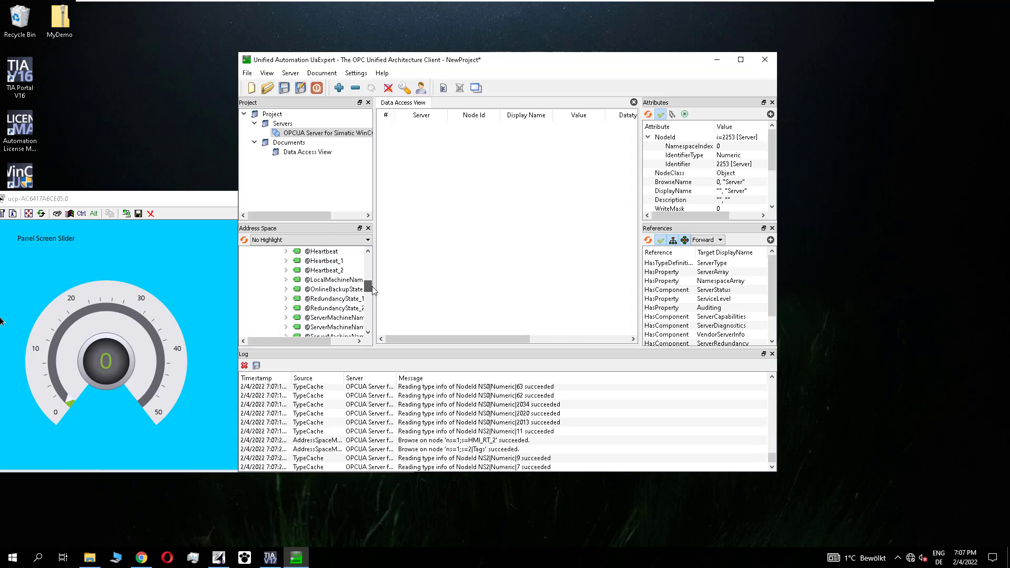
scroll("down", 3)
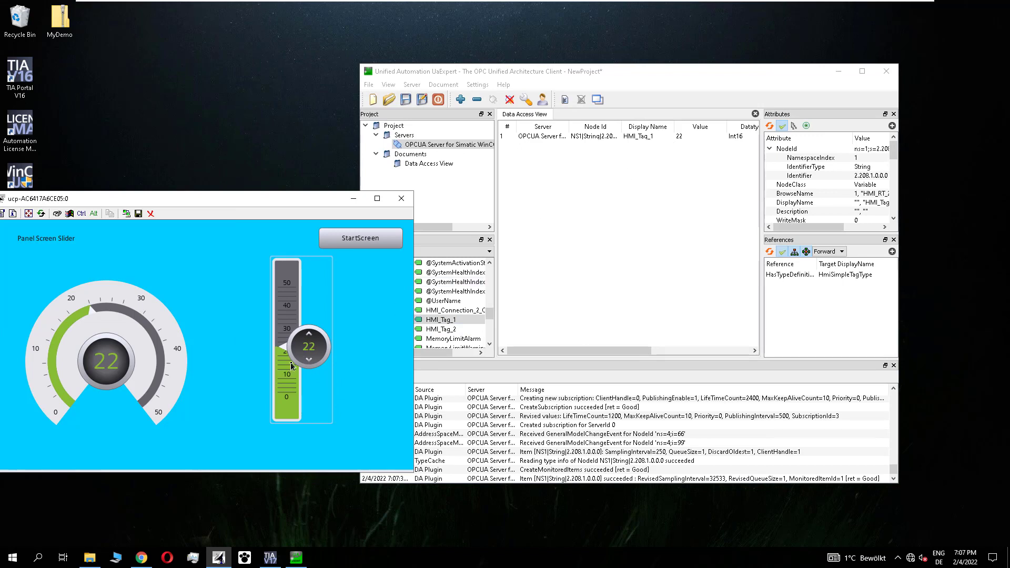
Move the panel slider so monitored HMI_Tag_1 drops to 1, rises to 26, then adjusts again.
left_click_drag(286, 335, 286, 409)
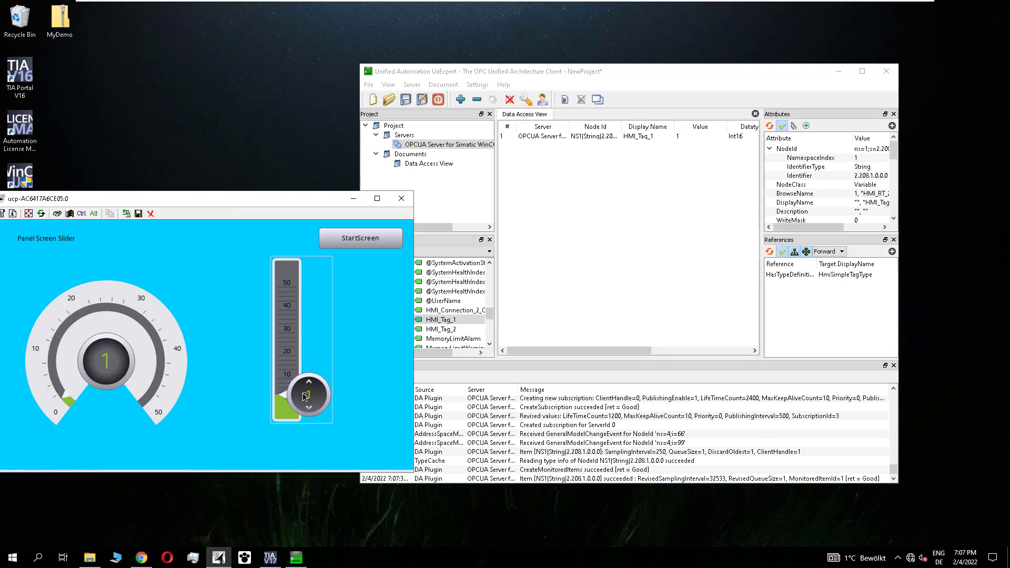
left_click_drag(298, 412, 308, 338)
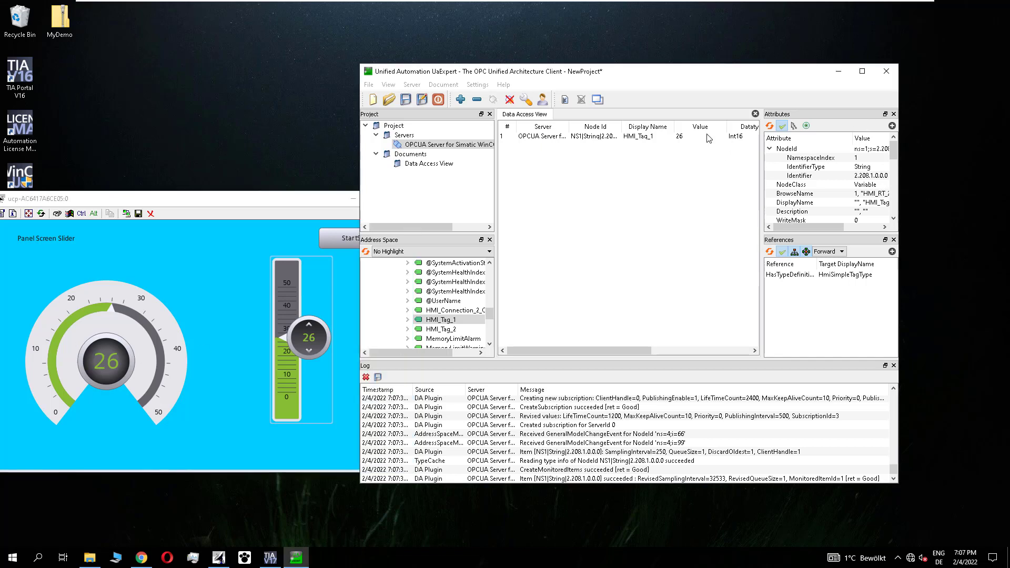
left_click_drag(287, 338, 286, 306)
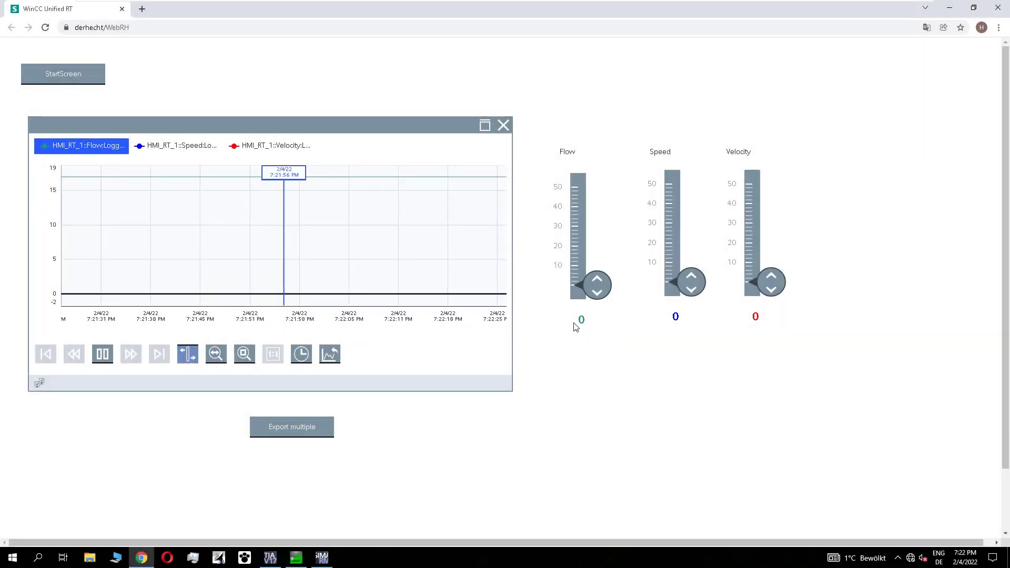
Bring up File Explorer at This PC over the WinCC Unified RT trend screen.
left_click(297, 558)
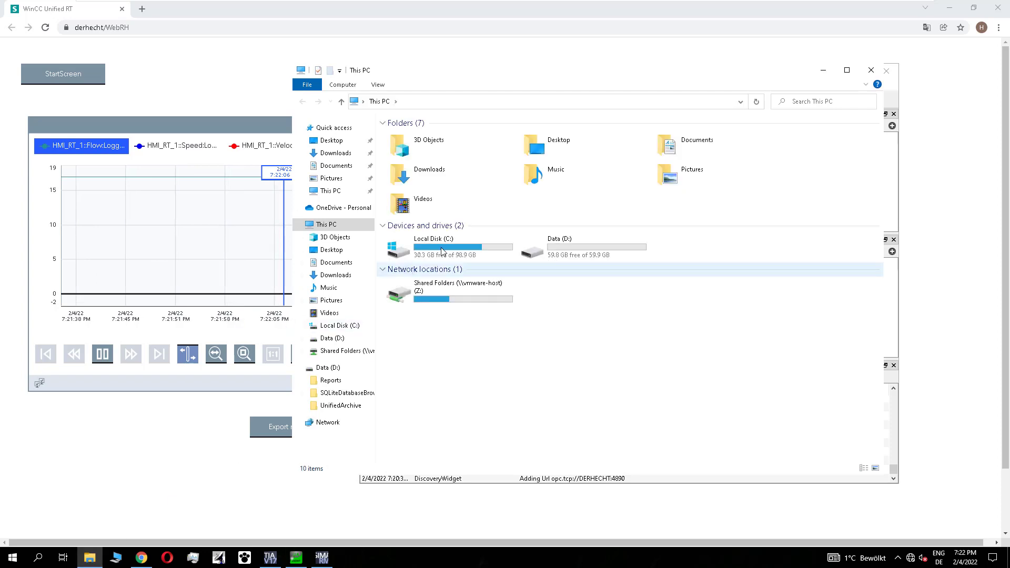
Browse to C:\Program Files\Siemens\Automation\WinCCUnified\bin.
double_click(434, 247)
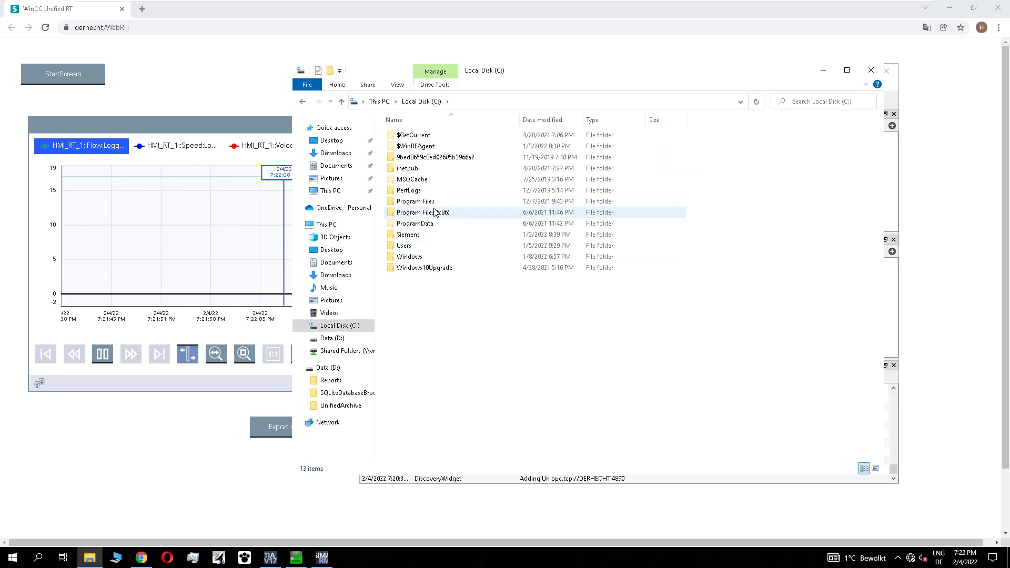
double_click(415, 201)
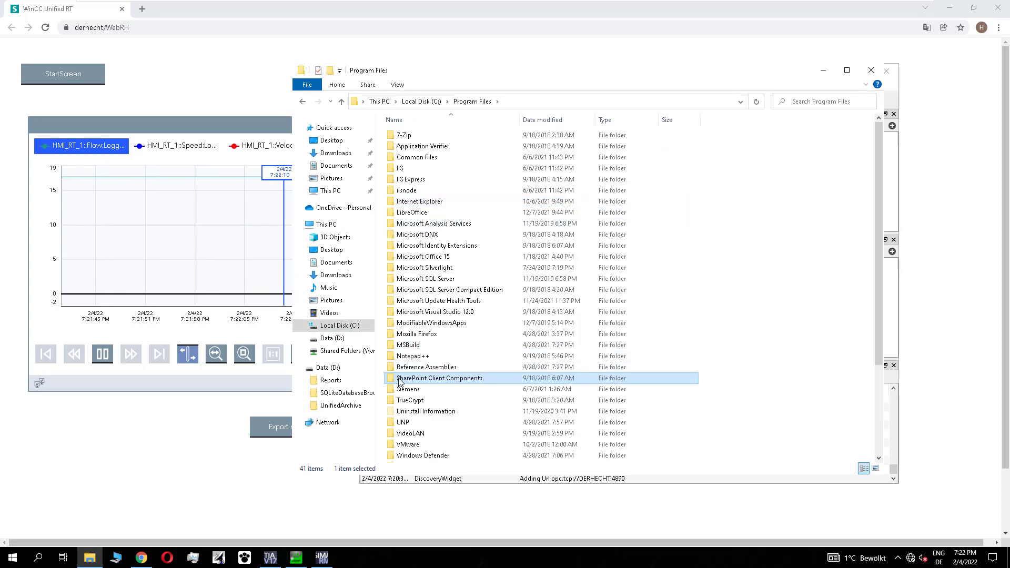
double_click(408, 389)
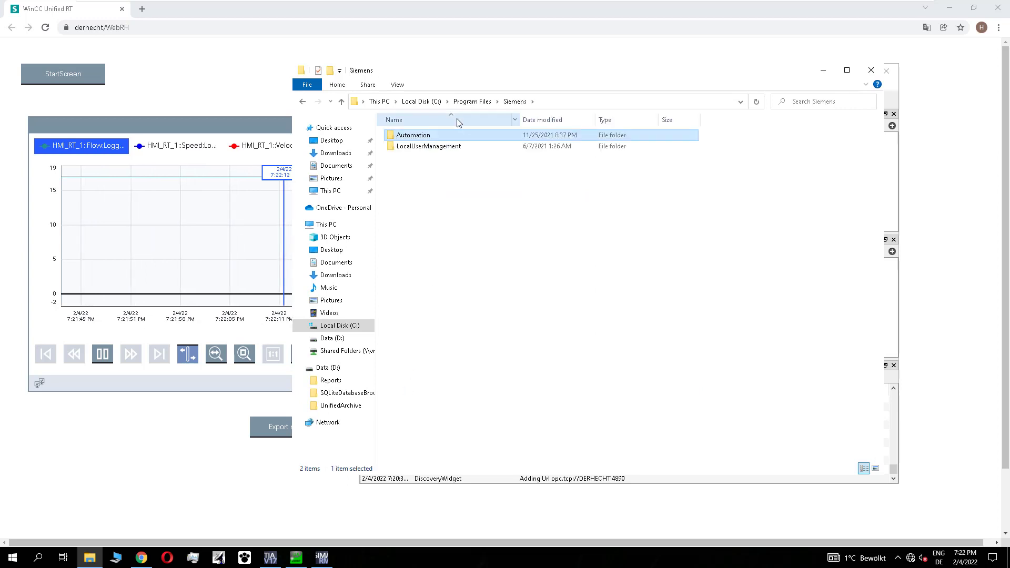
double_click(414, 135)
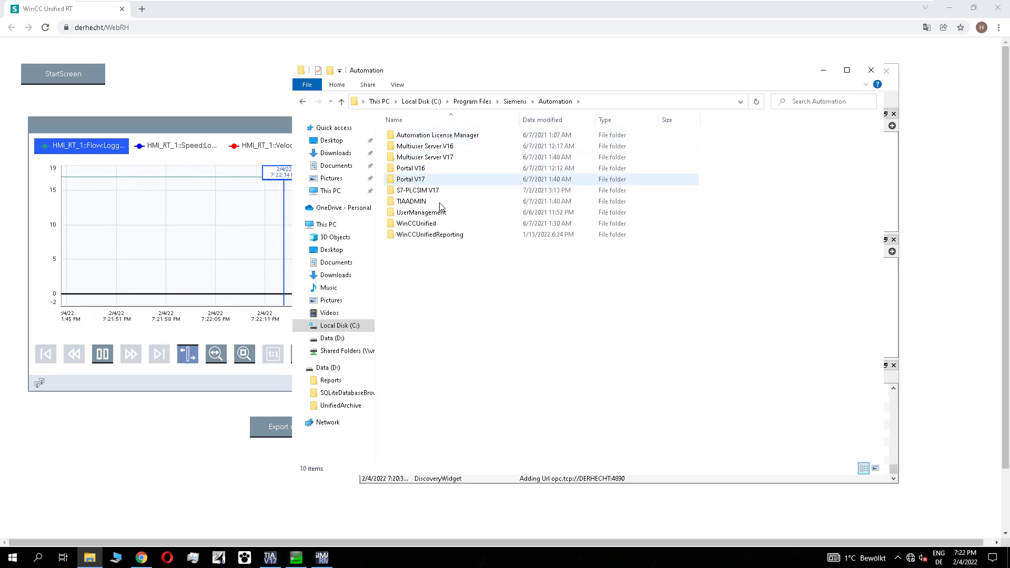
double_click(415, 223)
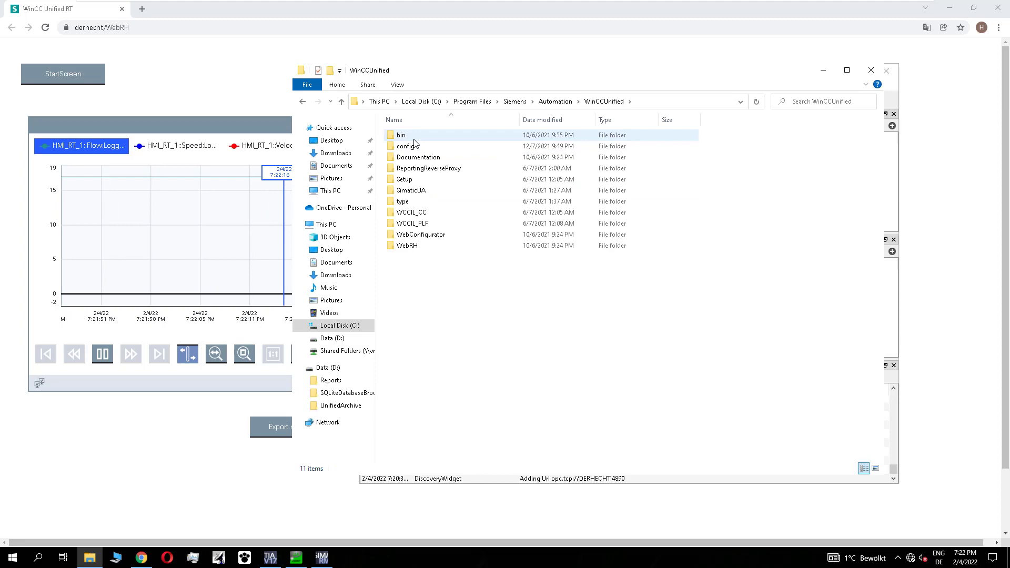
double_click(401, 134)
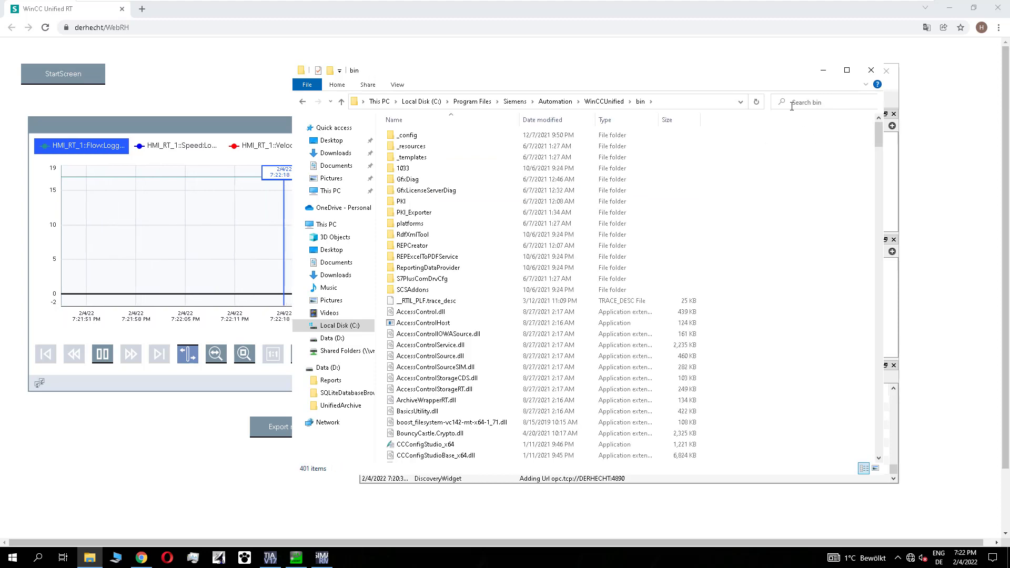
Search the bin folder for 'OPC' and open OpcUaServerRTIL.xml in Notepad++.
type("OPC")
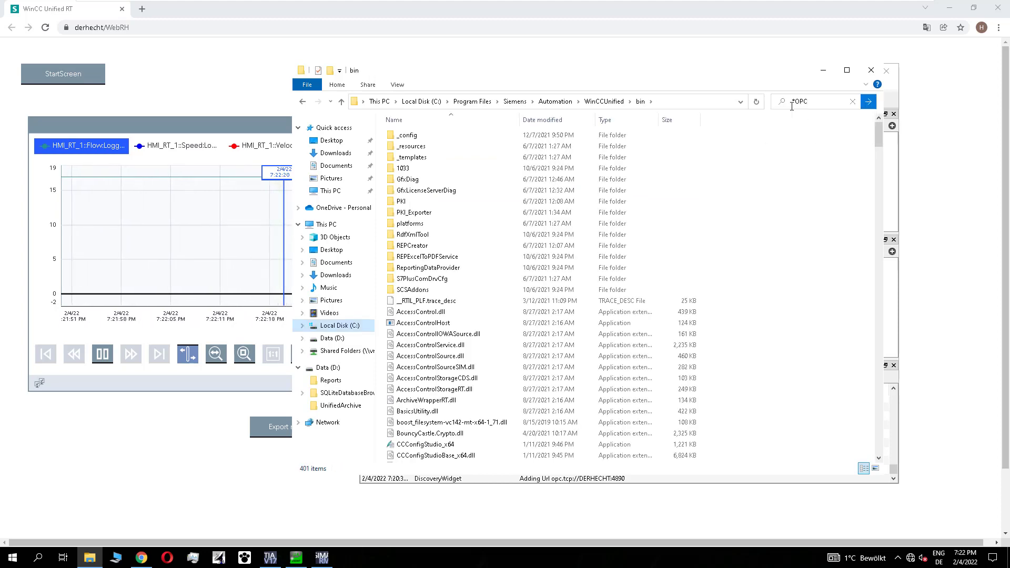
key("Enter")
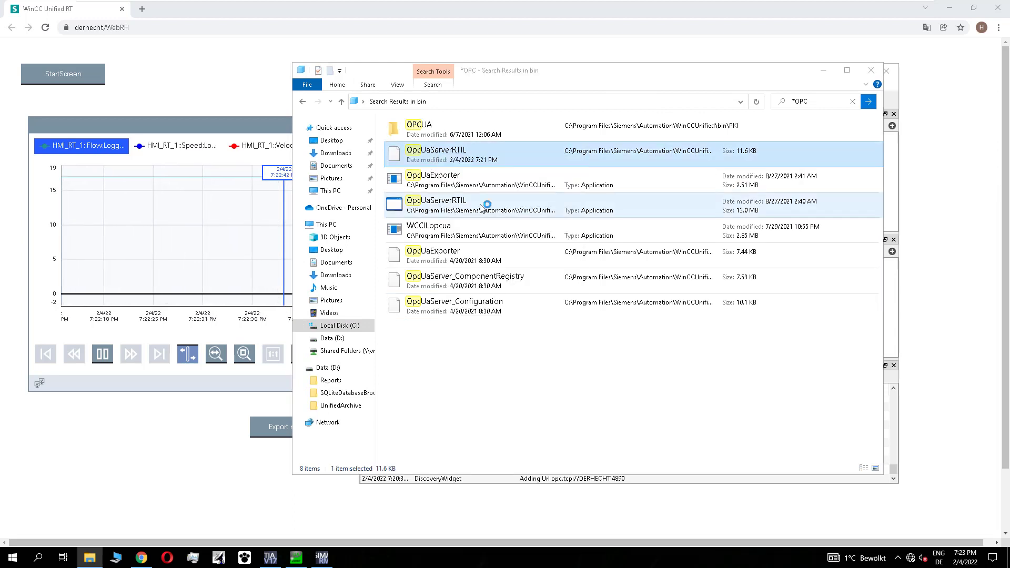
double_click(436, 149)
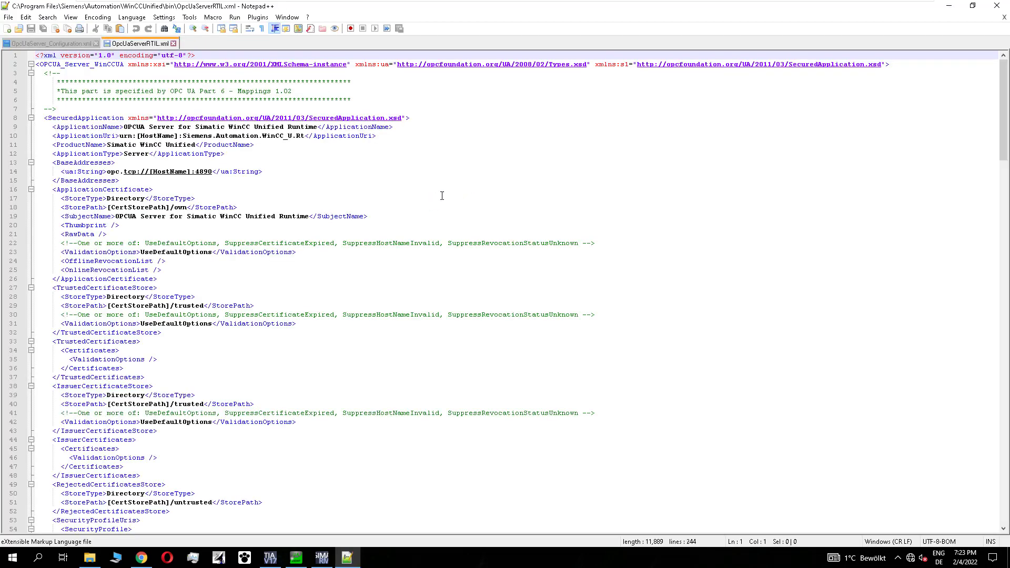
mouse_move(225, 186)
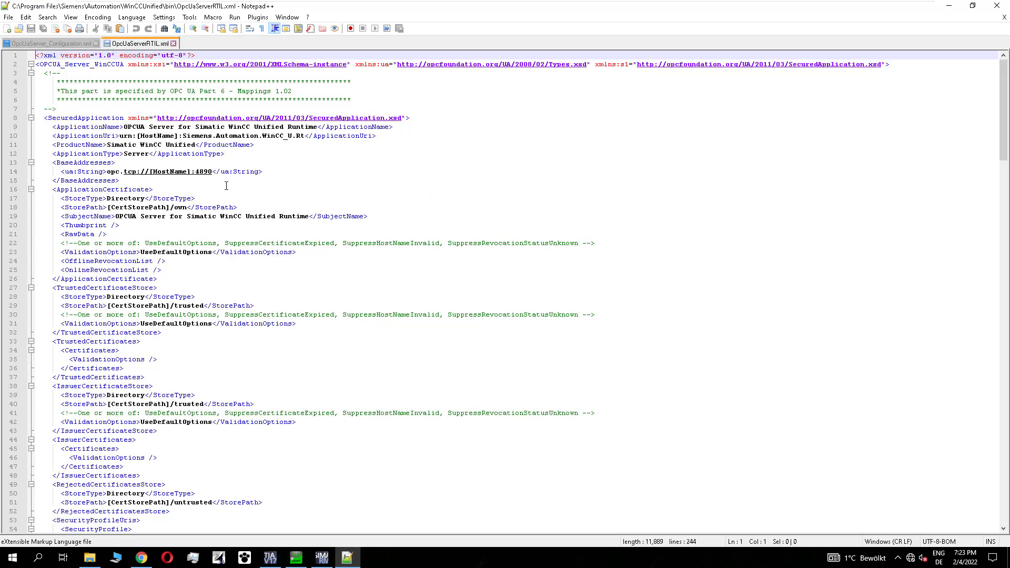
mouse_move(253, 185)
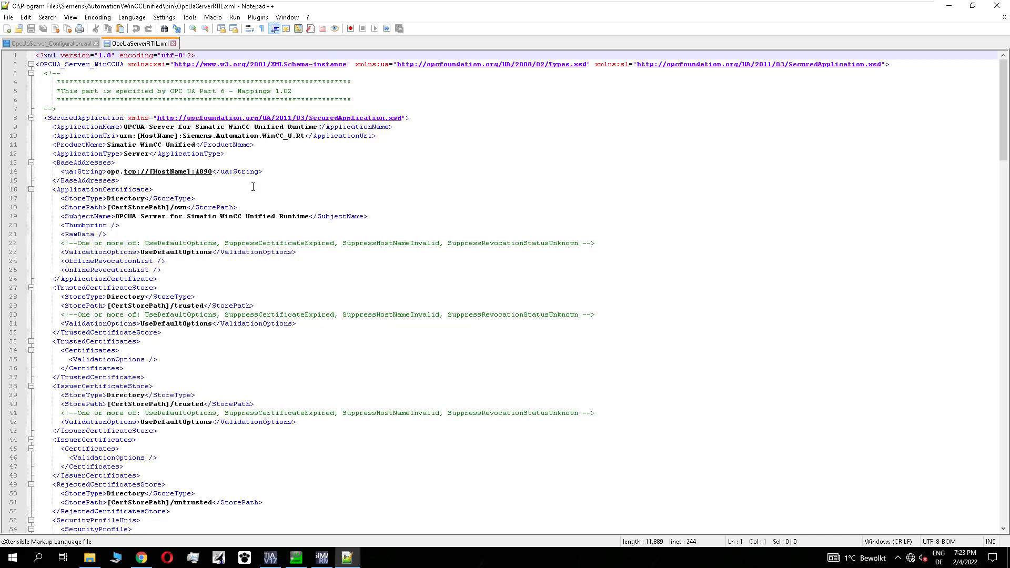
Replace Basic128Rsa15 in the first ProfileUri on line 55 with SecurityPolicy#None.
scroll("down", 3)
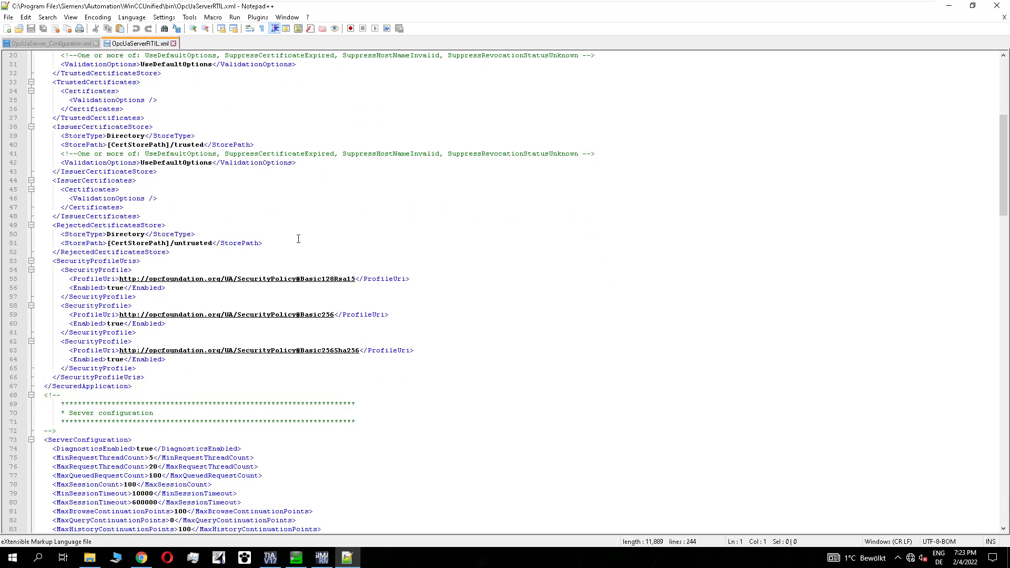
left_click(138, 297)
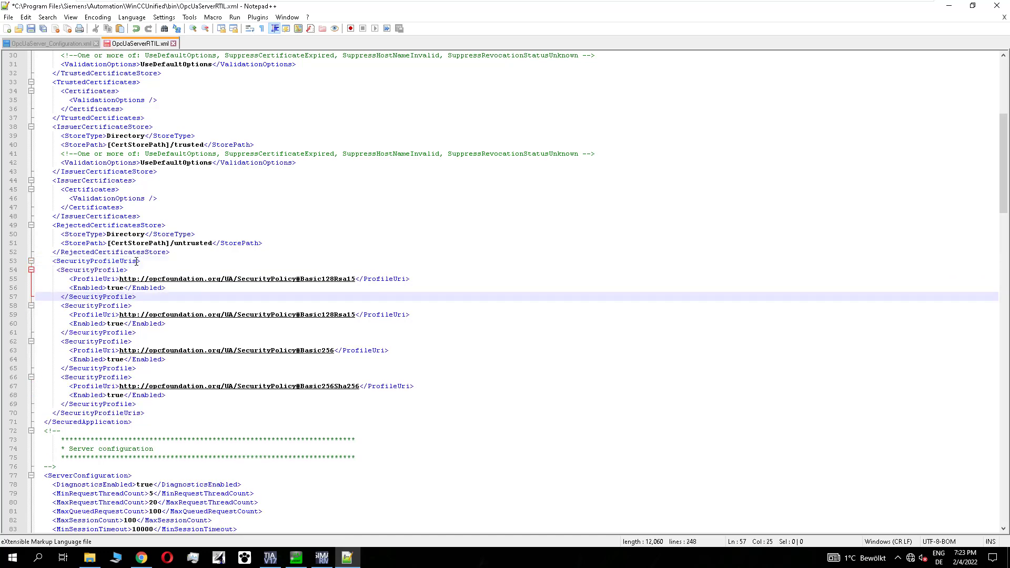
left_click(356, 278)
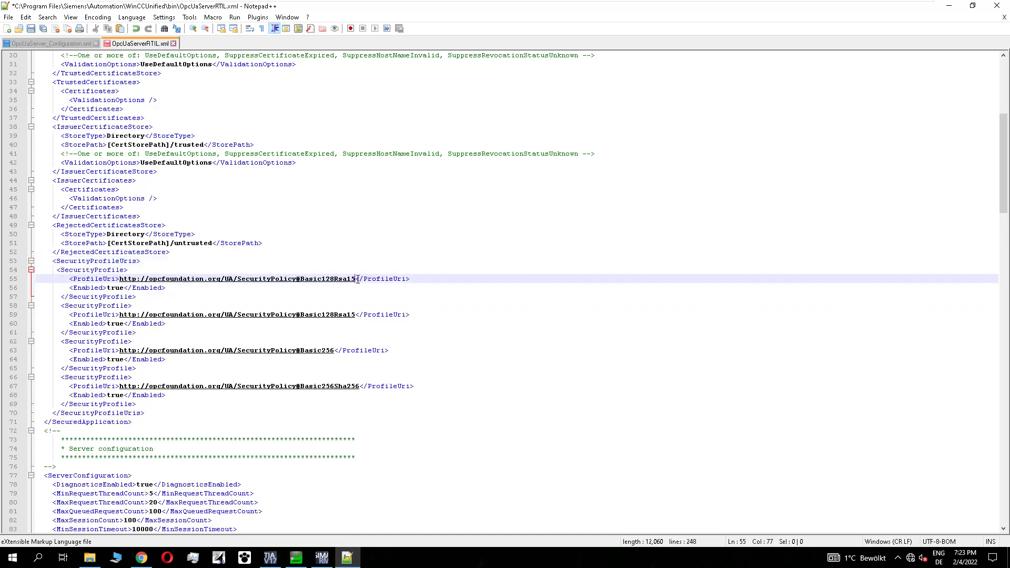
key("BackSpace")
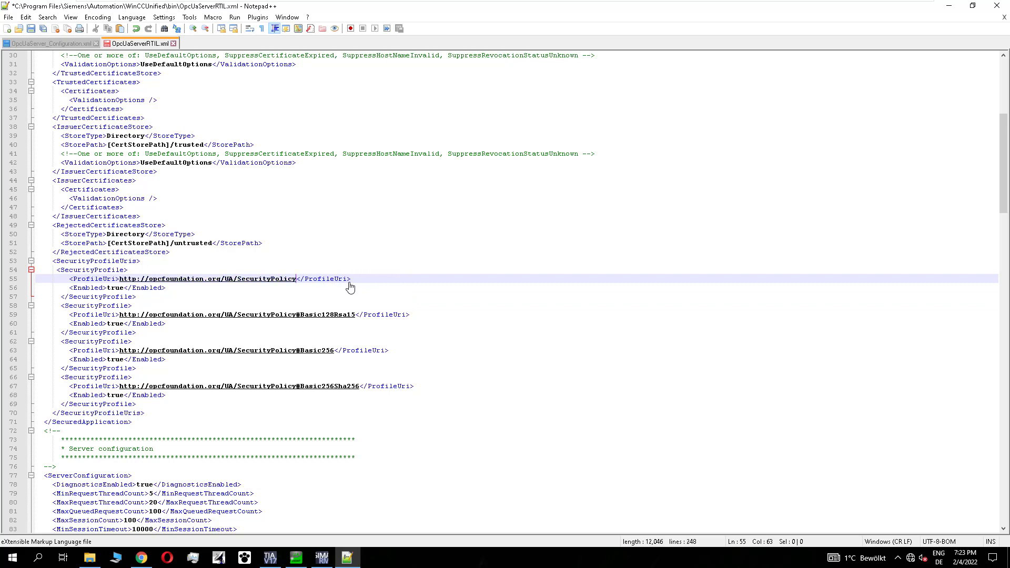
type("#")
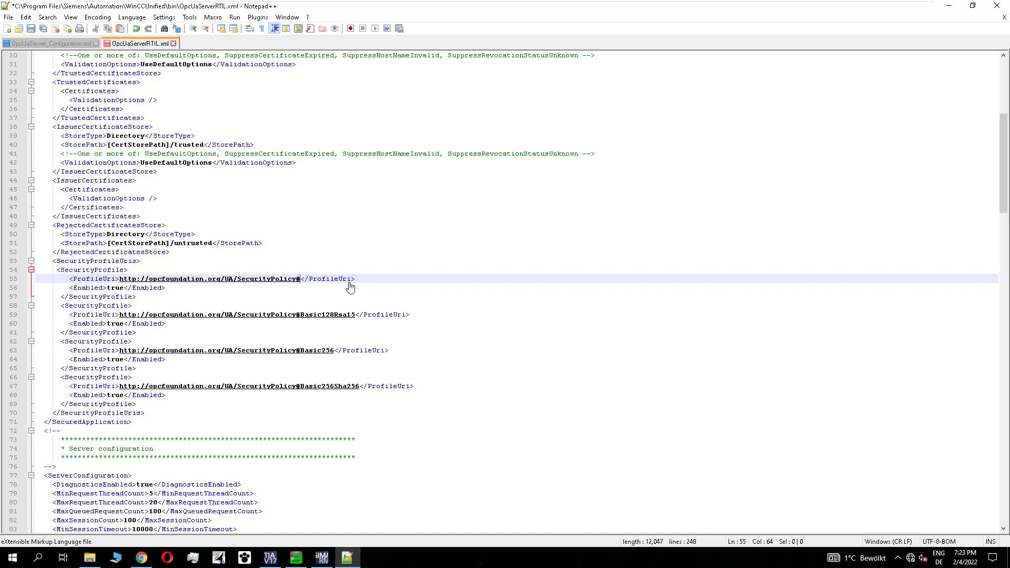
type("N")
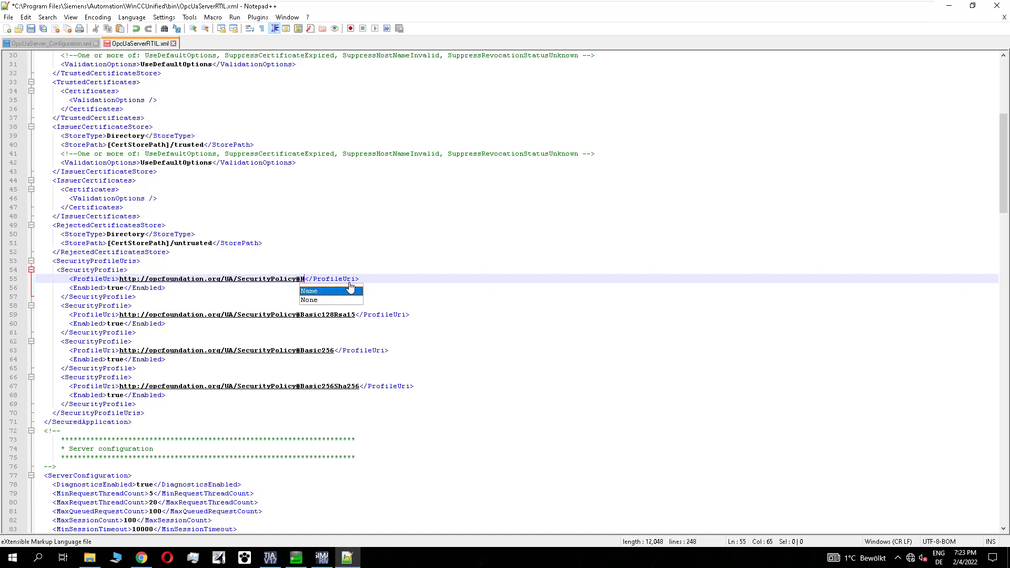
left_click(309, 300)
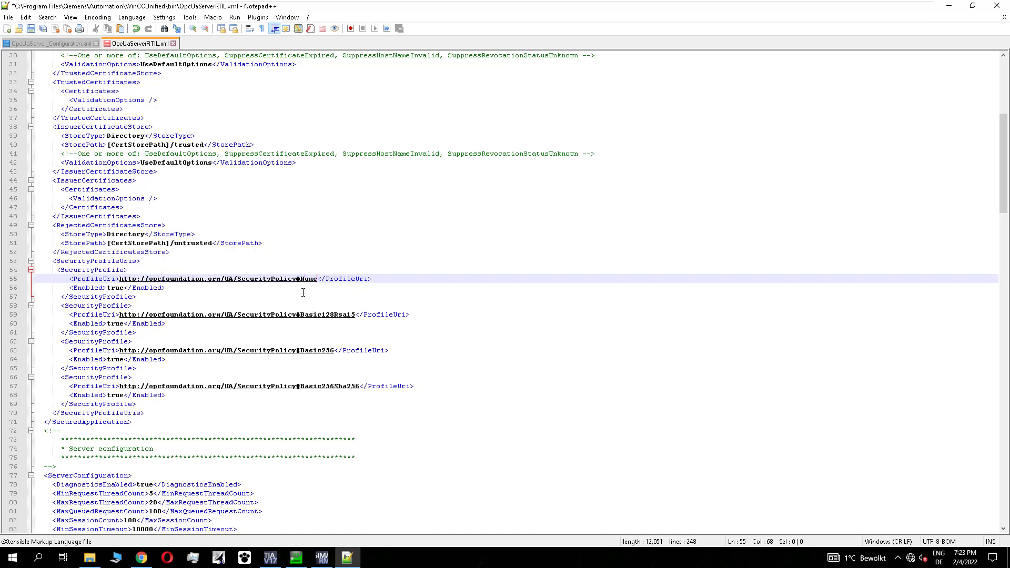
mouse_move(306, 283)
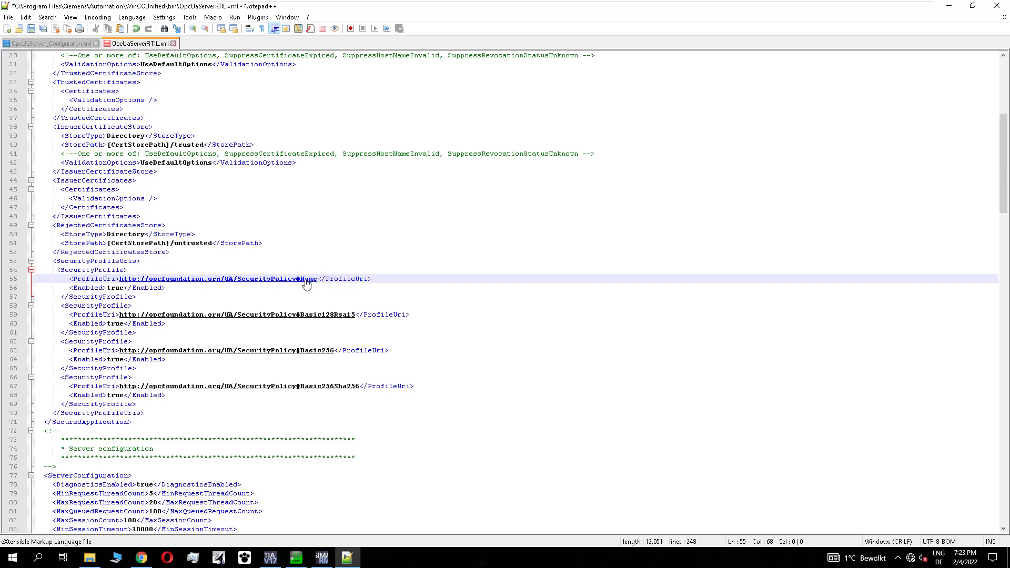
scroll("down", 3)
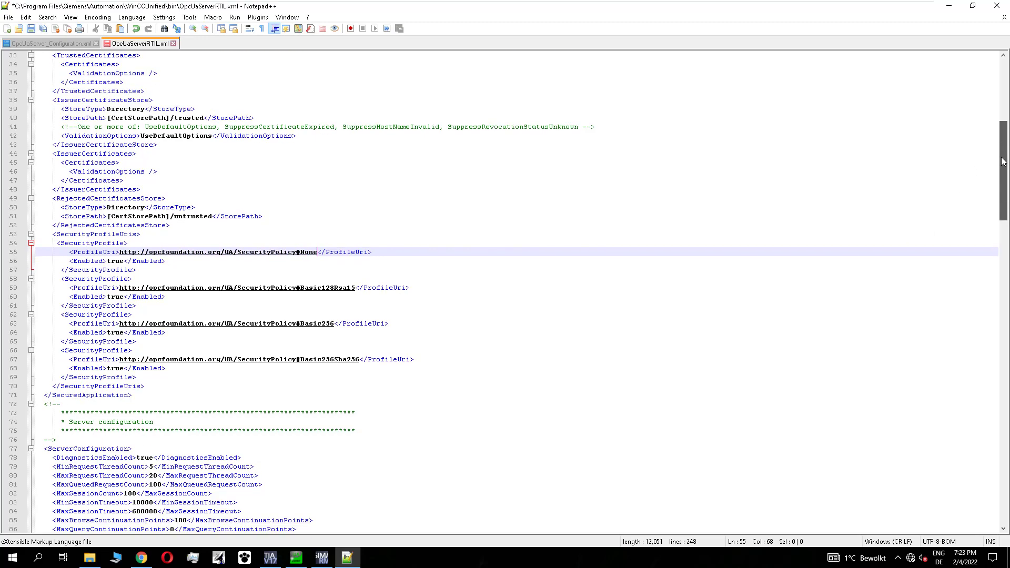
Delete the Basic128Rsa15 Sign SecurityPolicy block and try saving the protected file.
scroll("down", 3)
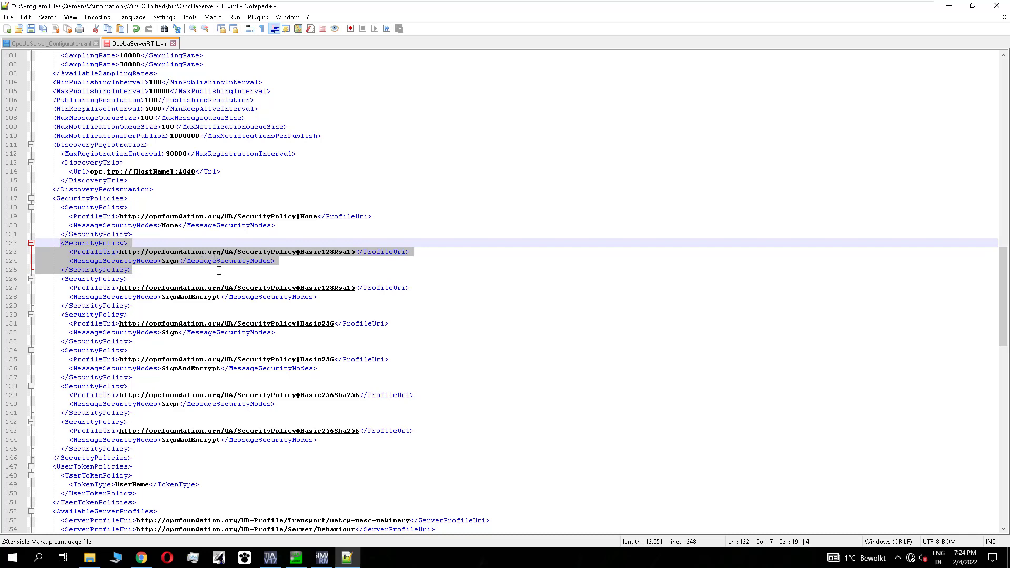
key("Delete")
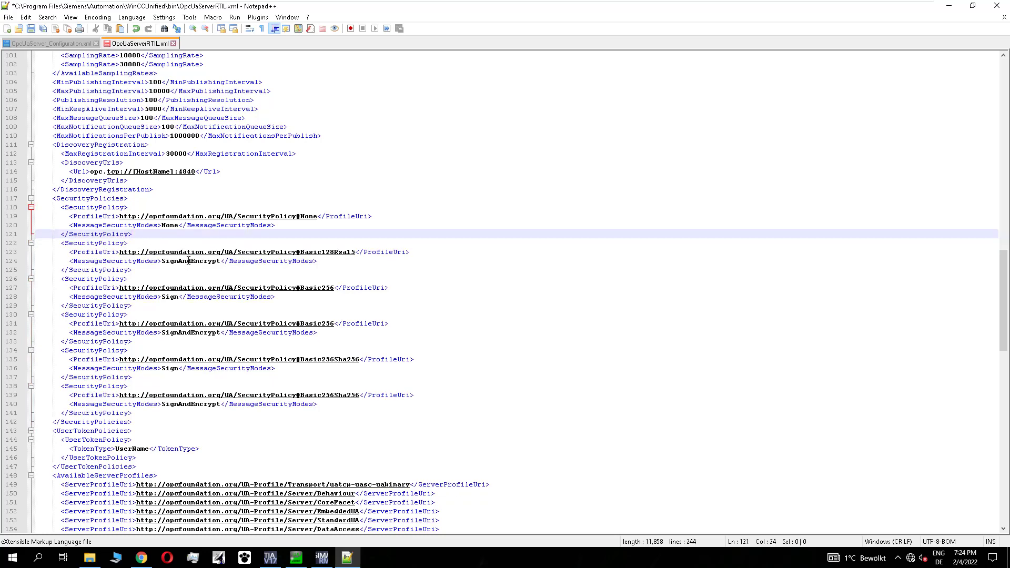
key("ctrl+s")
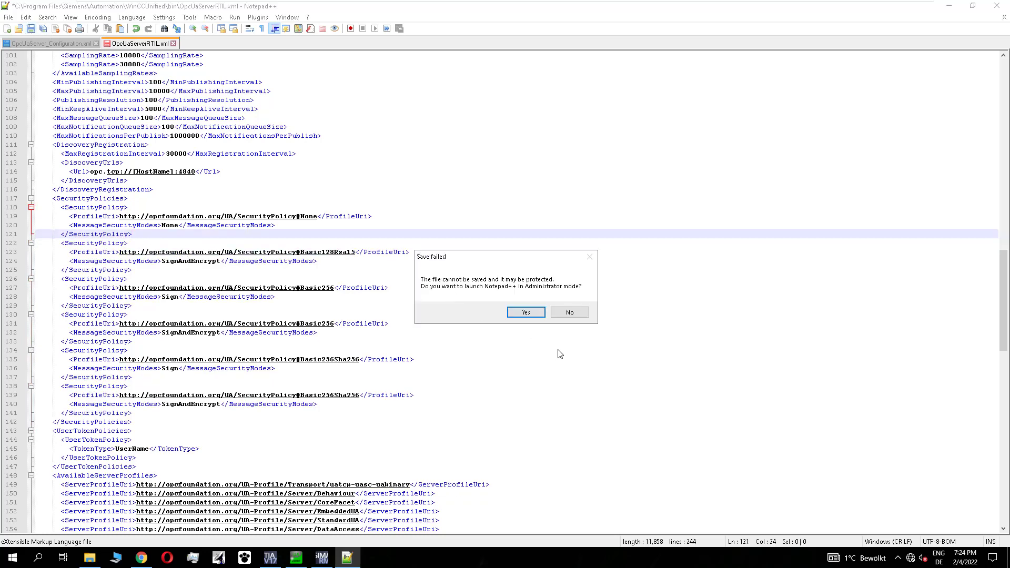
Relaunch Notepad++ as Administrator, reopen OpcUaServerRTIL.xml and save the edits.
left_click(526, 311)
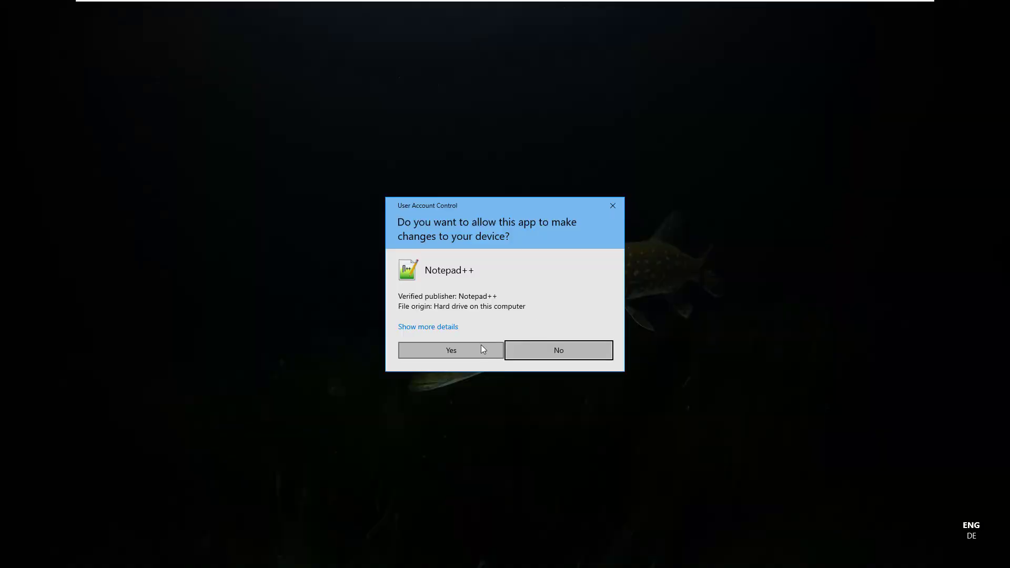
left_click(451, 350)
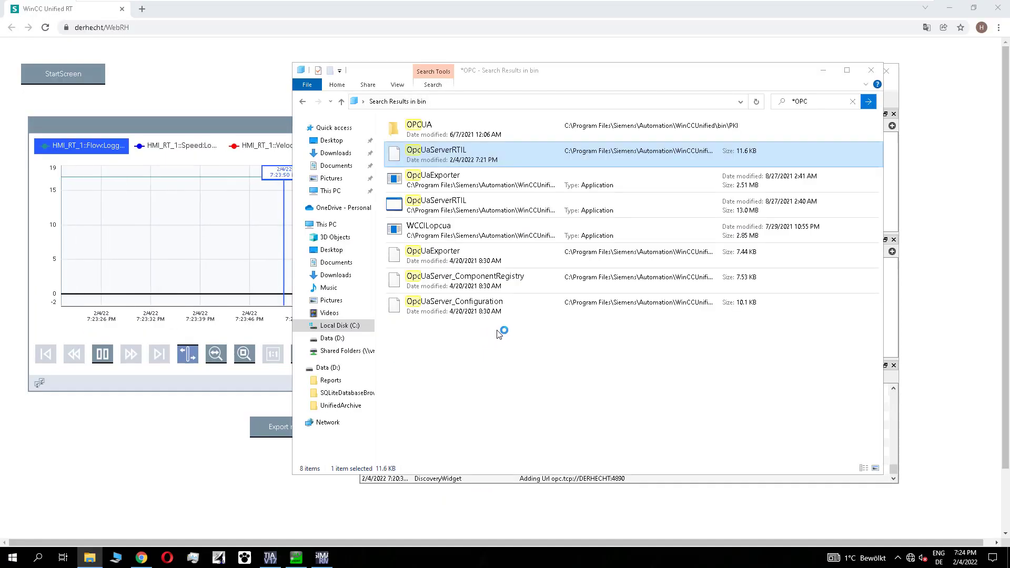
double_click(436, 149)
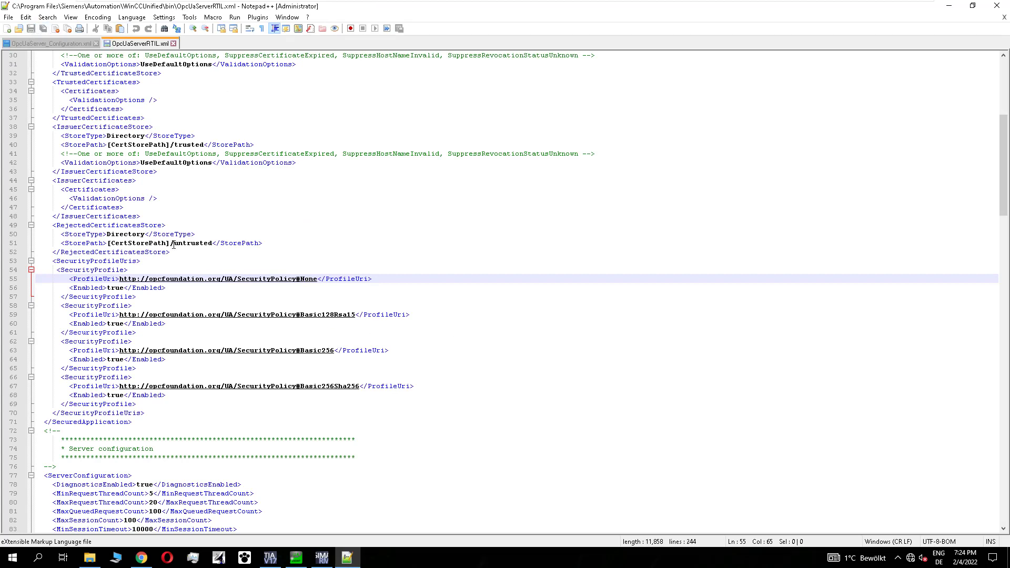
left_click(322, 558)
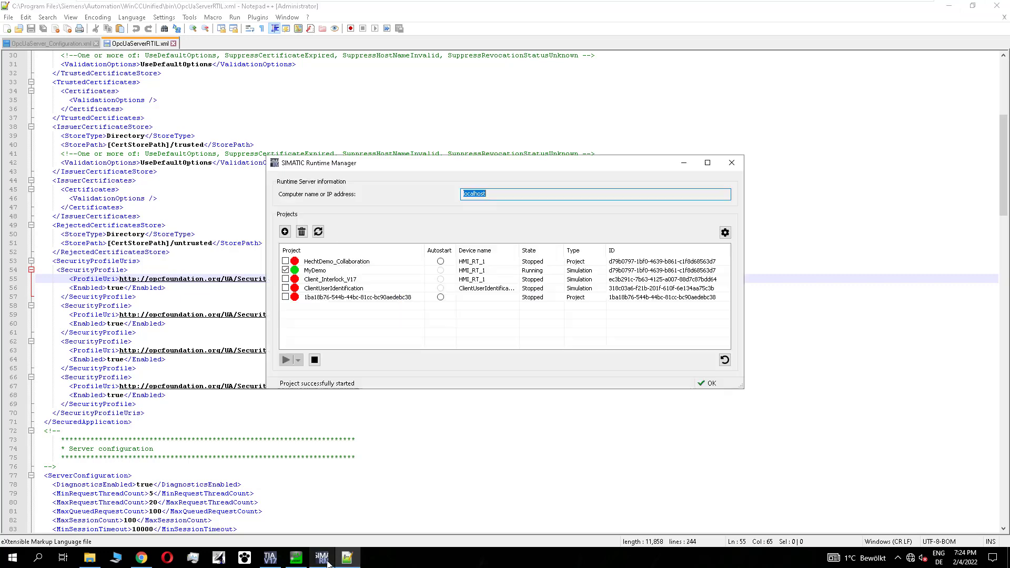
Verify MyDemo is Running in SIMATIC Runtime Manager, then bring UaExpert back to front.
left_click(314, 360)
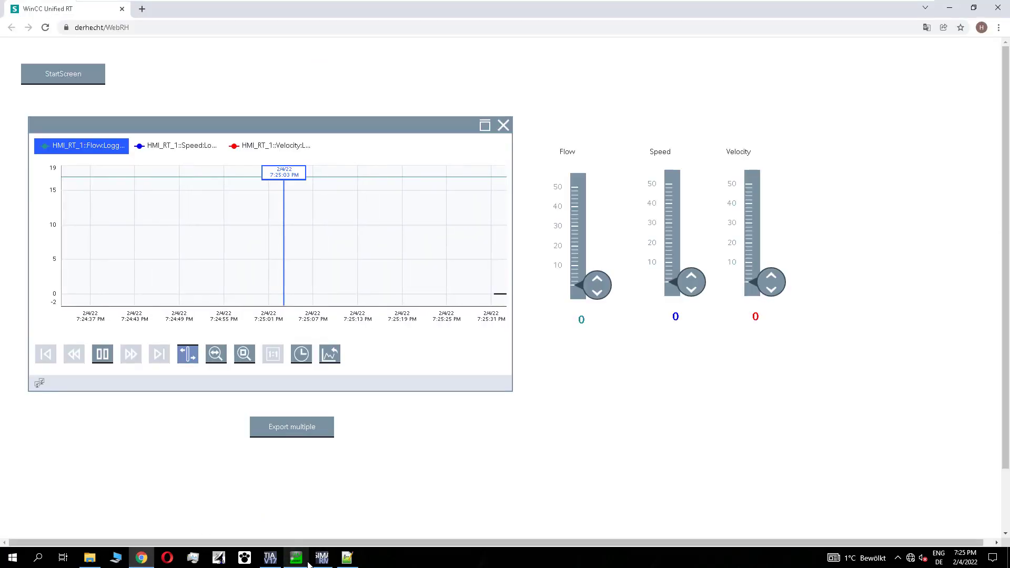
left_click(295, 558)
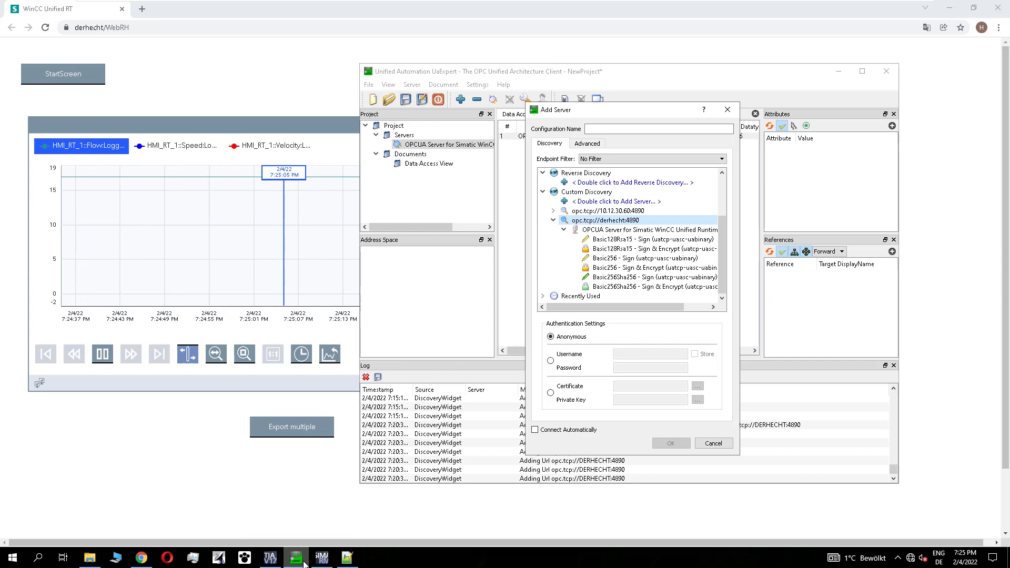
Add the derhecht:4890 runtime server on the None endpoint with username login and connect.
right_click(604, 220)
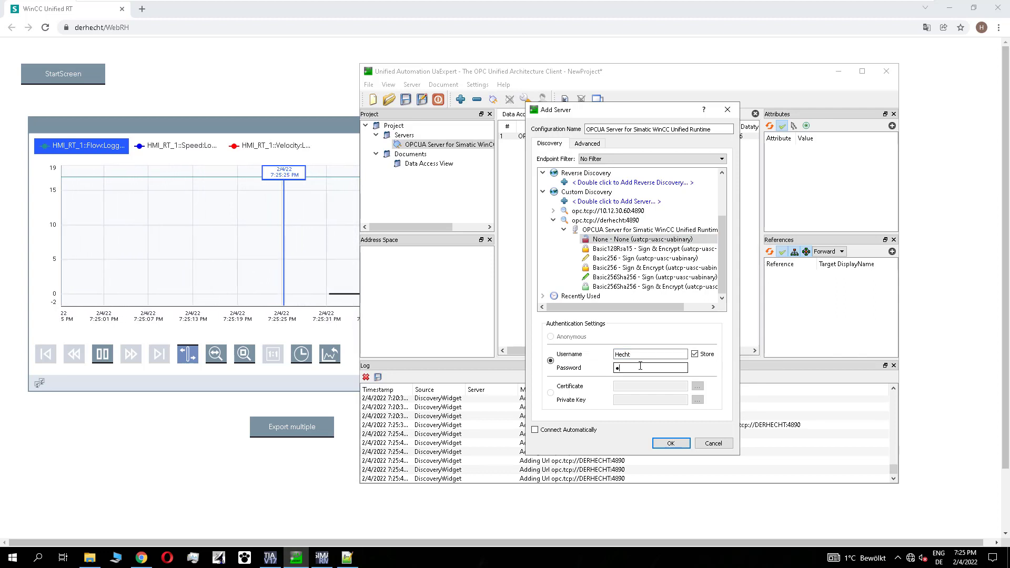
left_click(671, 443)
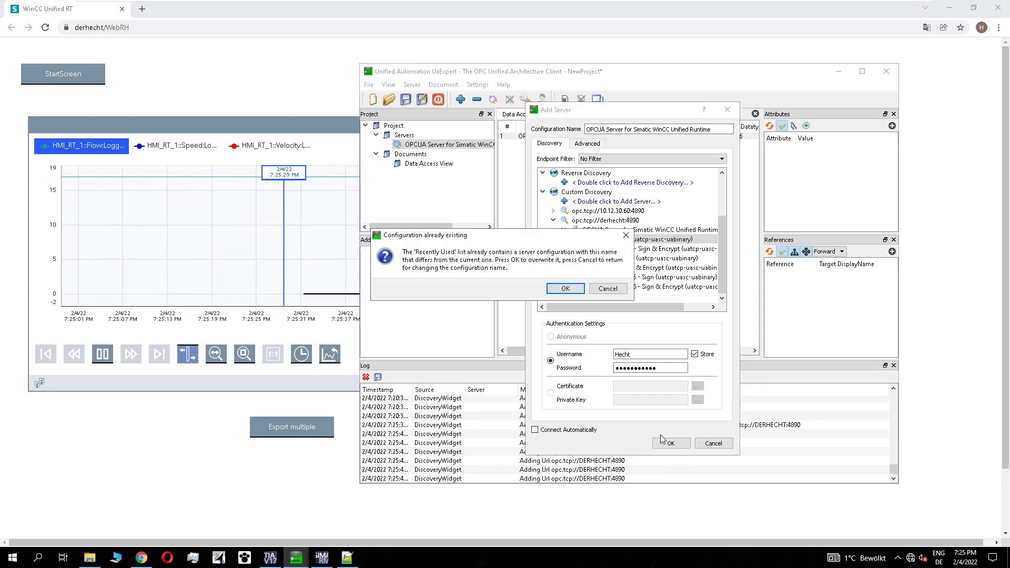
left_click(565, 289)
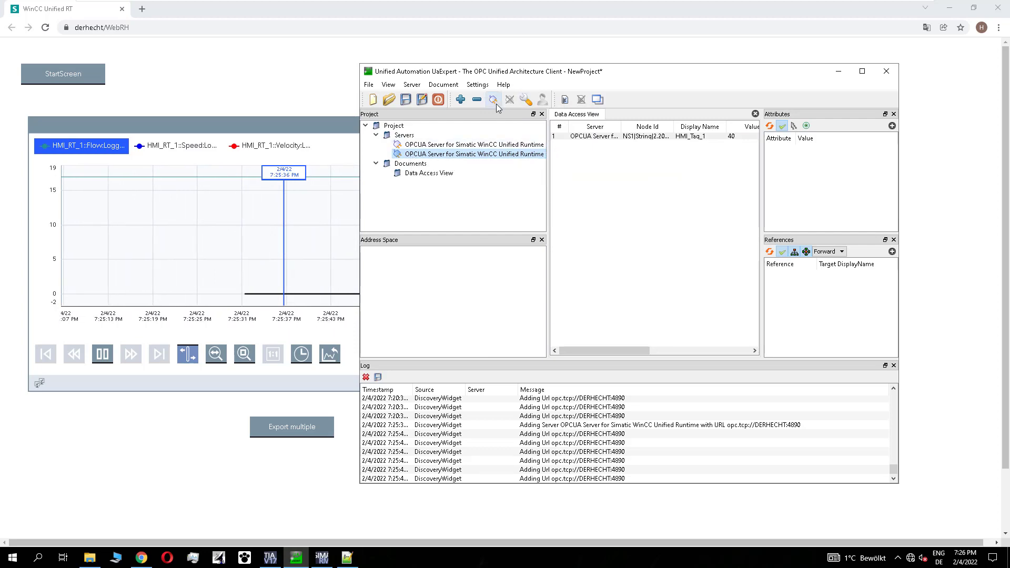
left_click(493, 99)
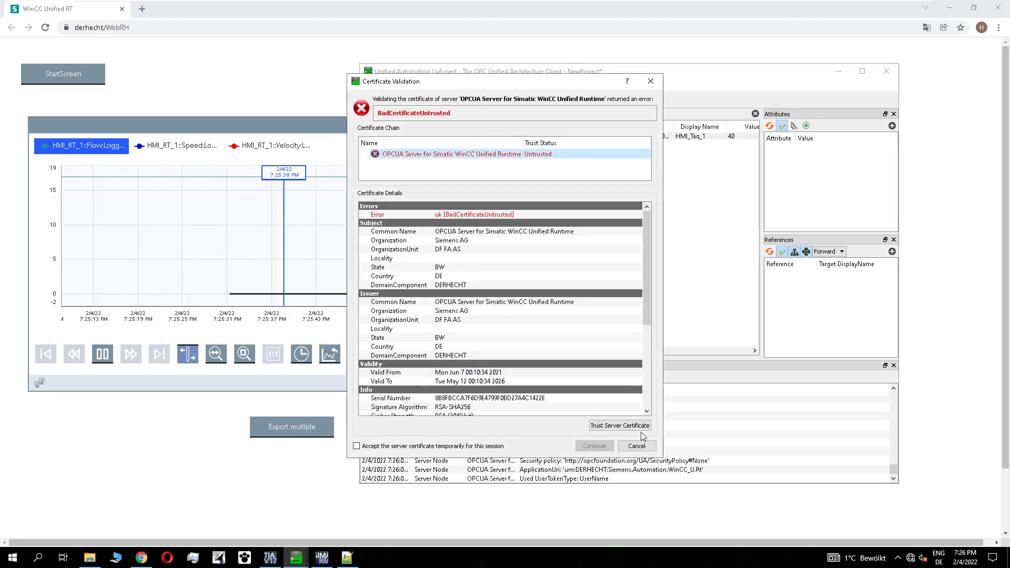
Trust the server certificate, ignore the security error and add Flow to the Data Access View.
left_click(620, 425)
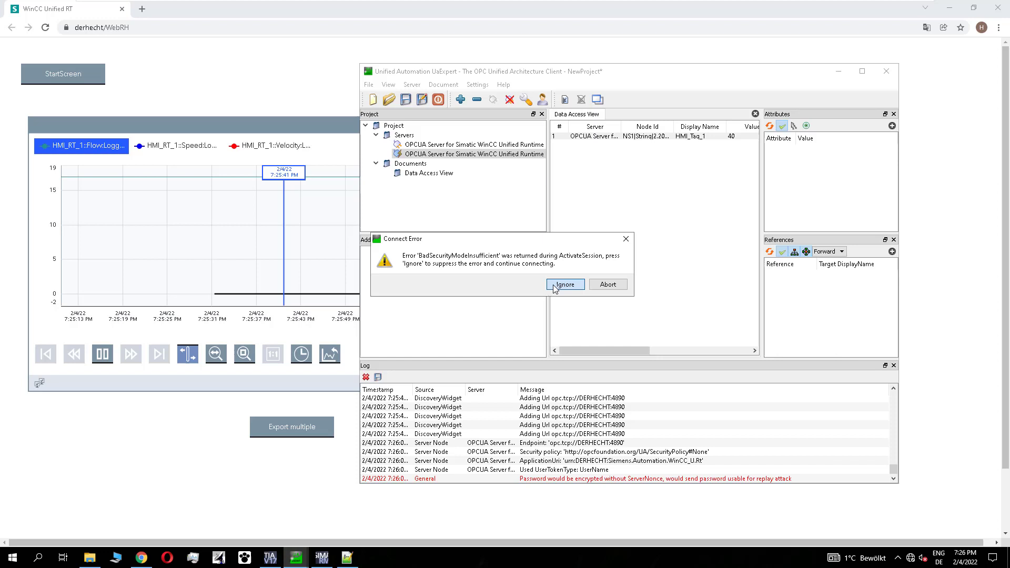
left_click(565, 284)
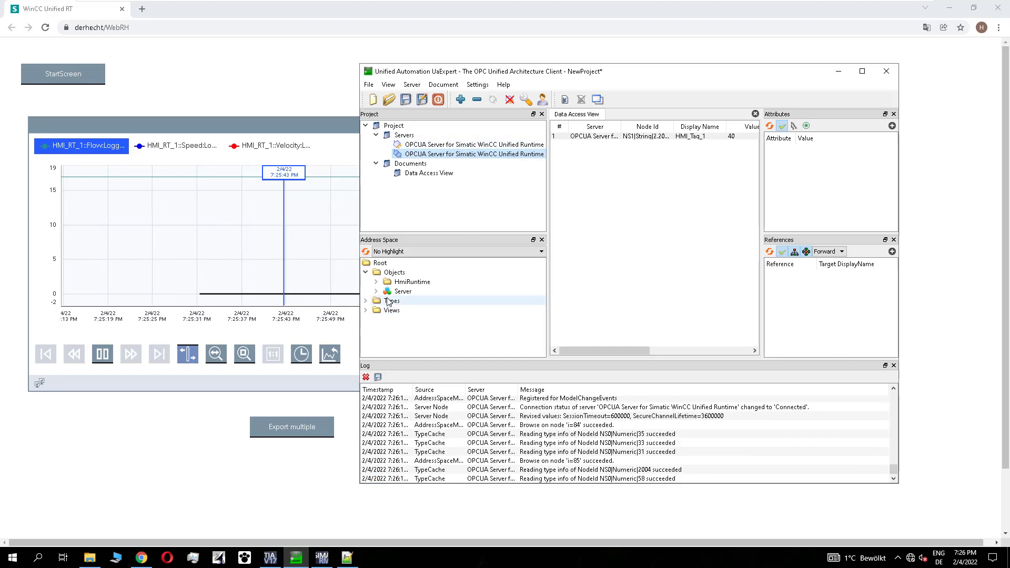
left_click(376, 290)
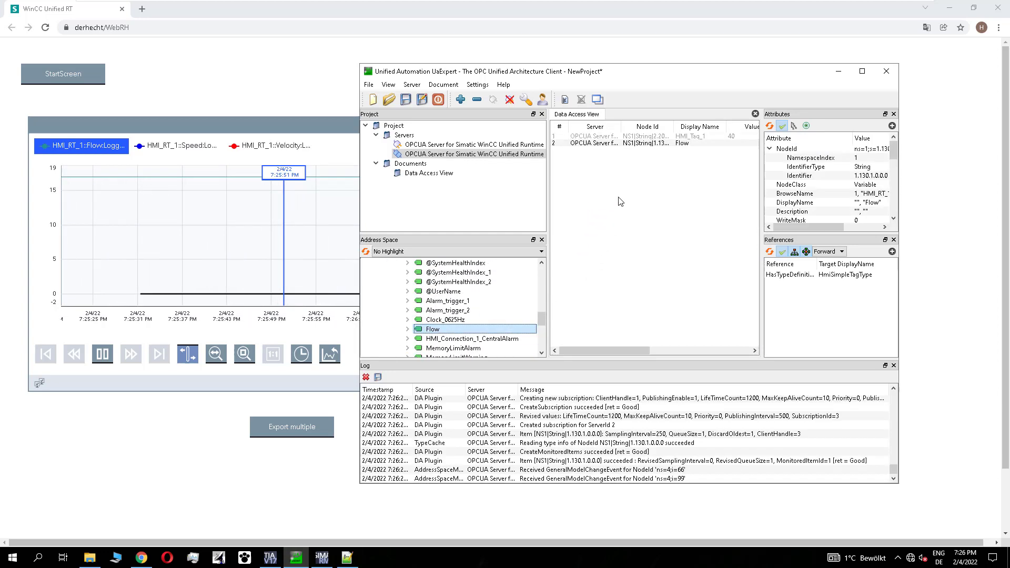
left_click(603, 136)
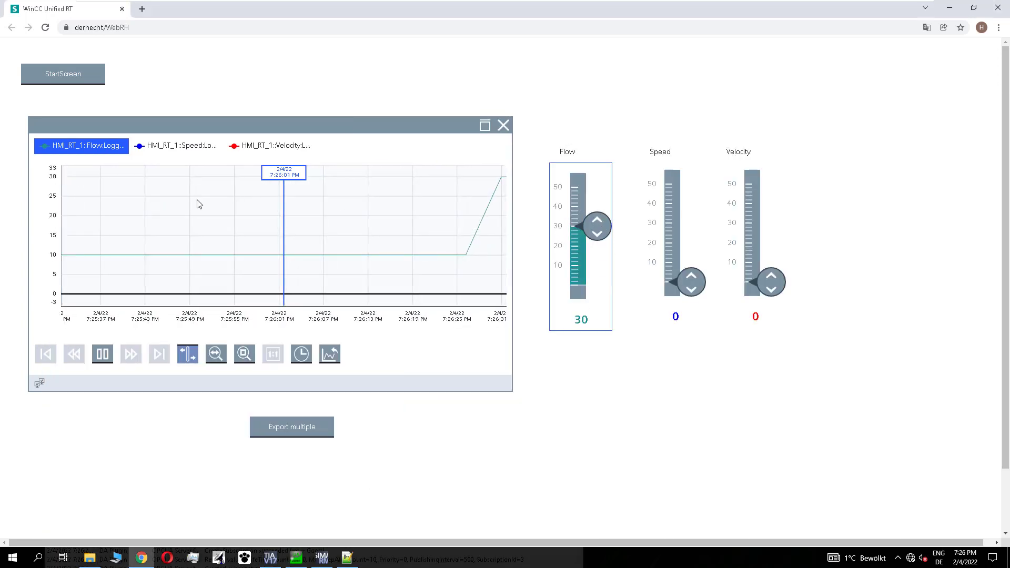
Bring UaExpert to front showing Data Access View-1 reading the Flow tag at 30.
left_click(304, 558)
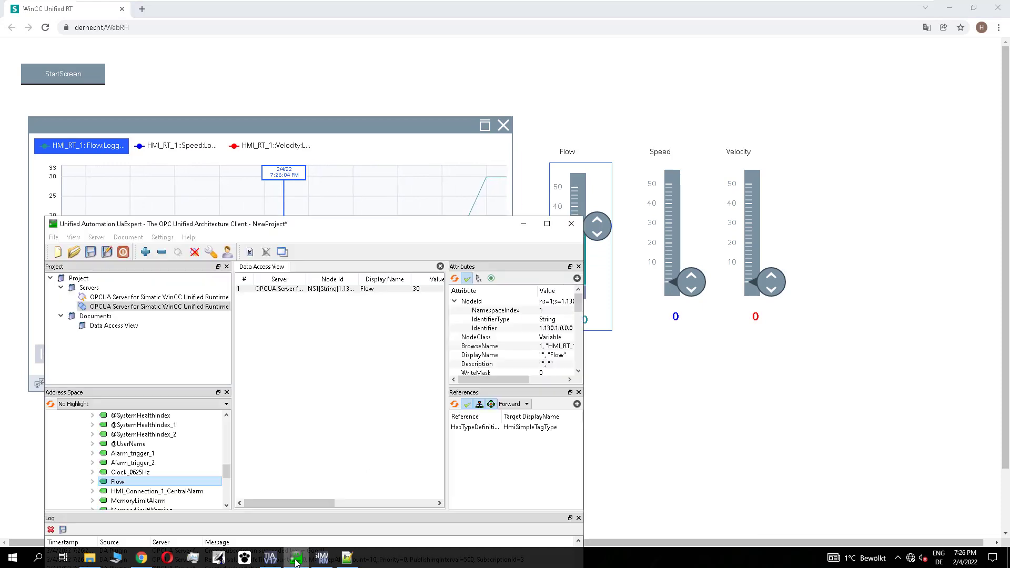
left_click(303, 288)
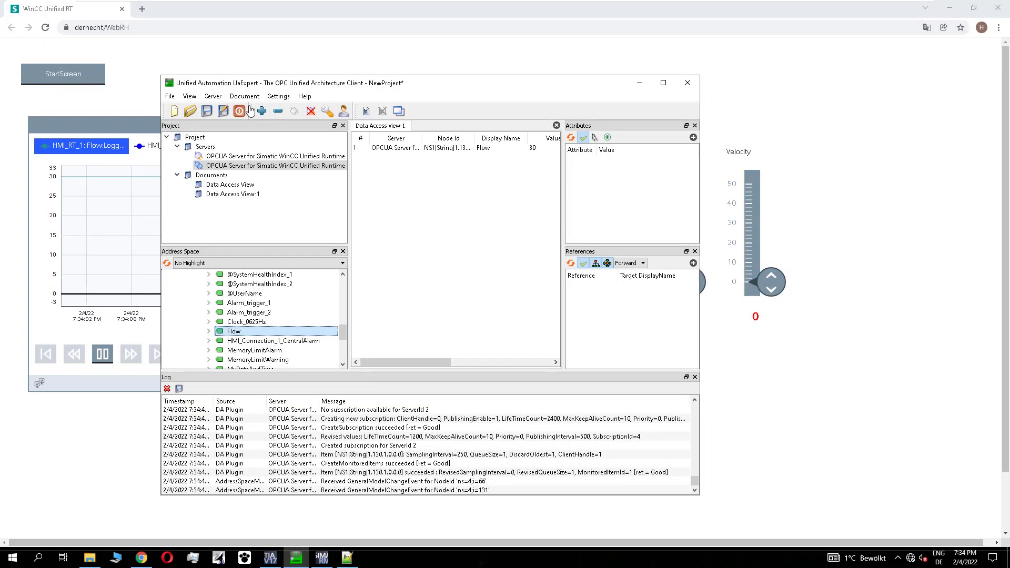
Add an Event View document with HMI_RT_1 as its subscribed event source.
left_click(261, 111)
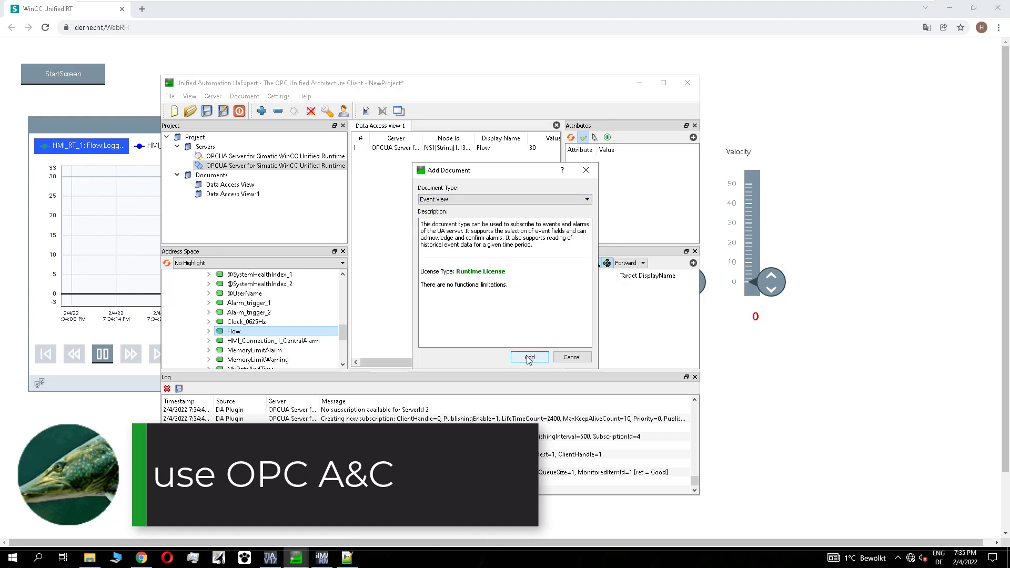
left_click(529, 357)
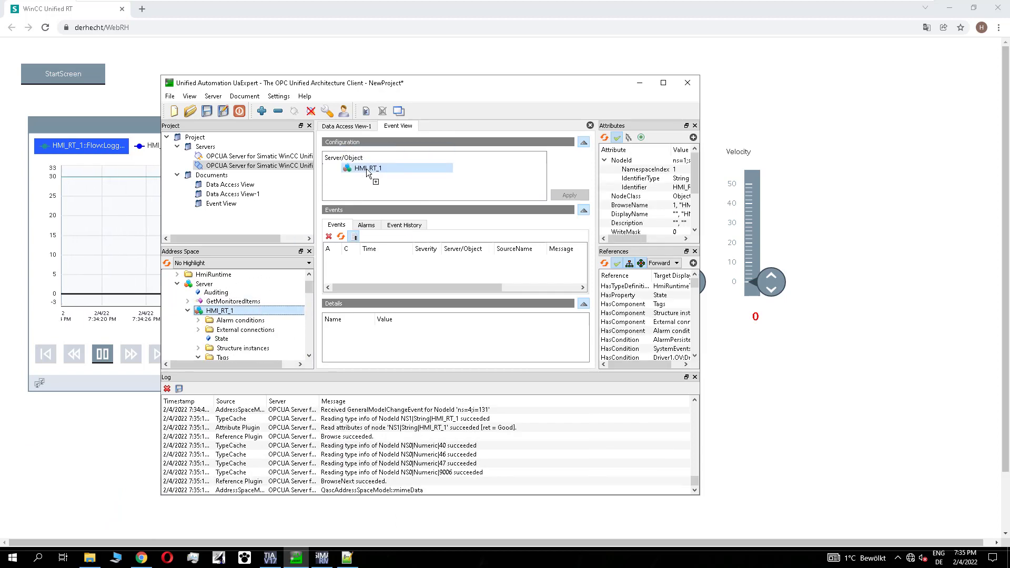
left_click(368, 167)
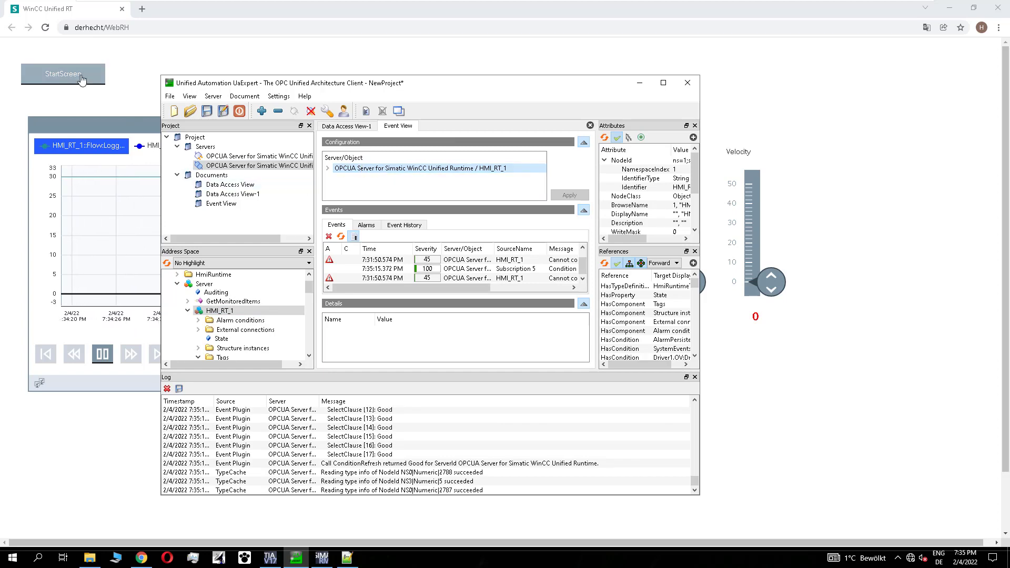
On the runtime Alarming screen set Alarm_trigger_1 and Alarm_trigger_2 to 1.
left_click(62, 74)
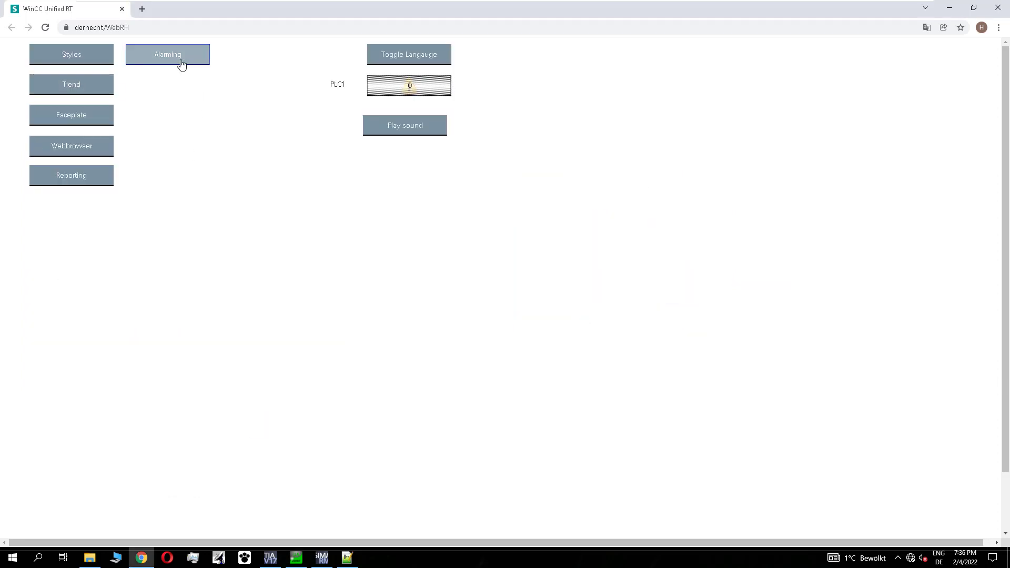
left_click(166, 55)
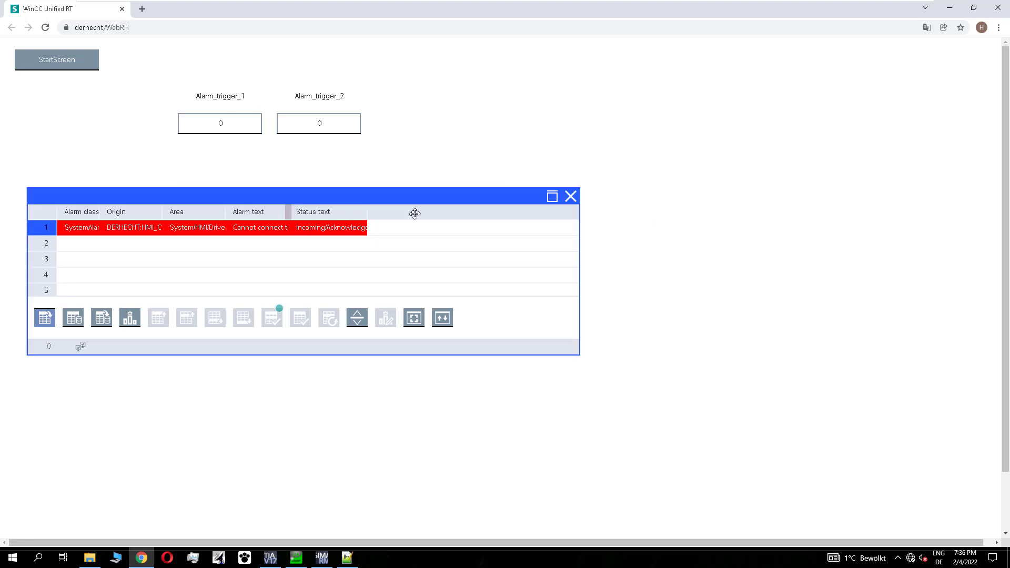
left_click(219, 123)
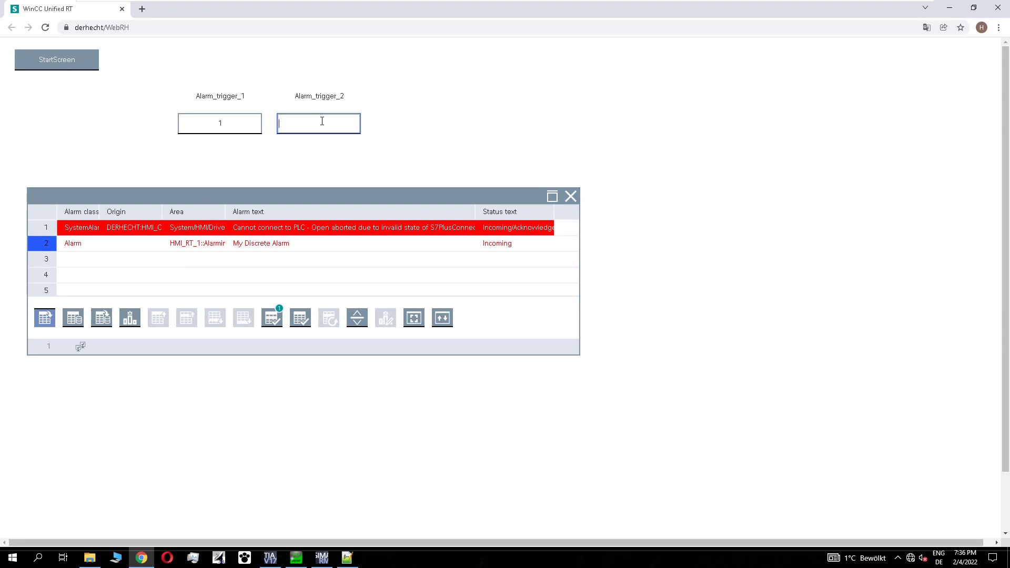
type("1")
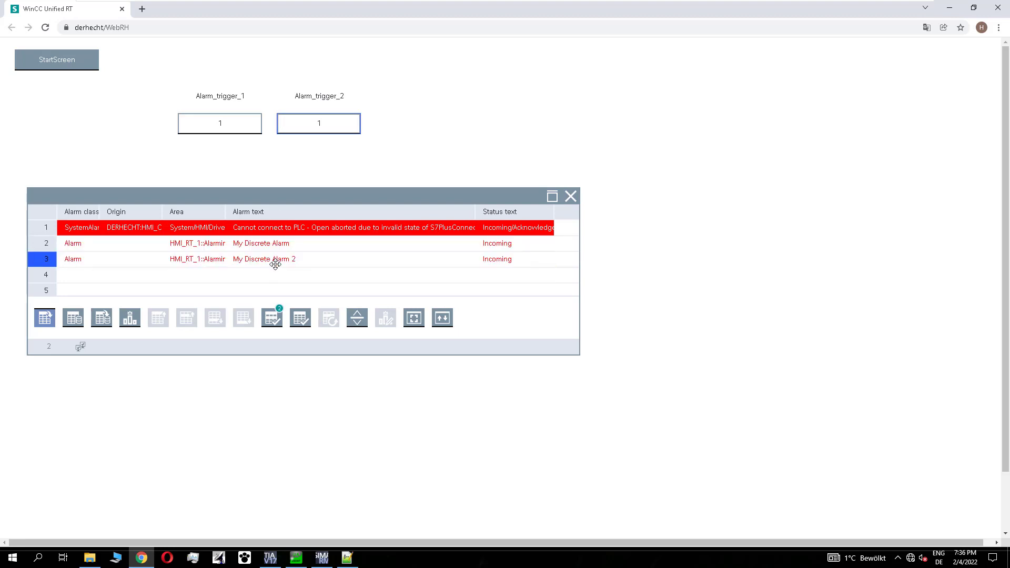
left_click(296, 558)
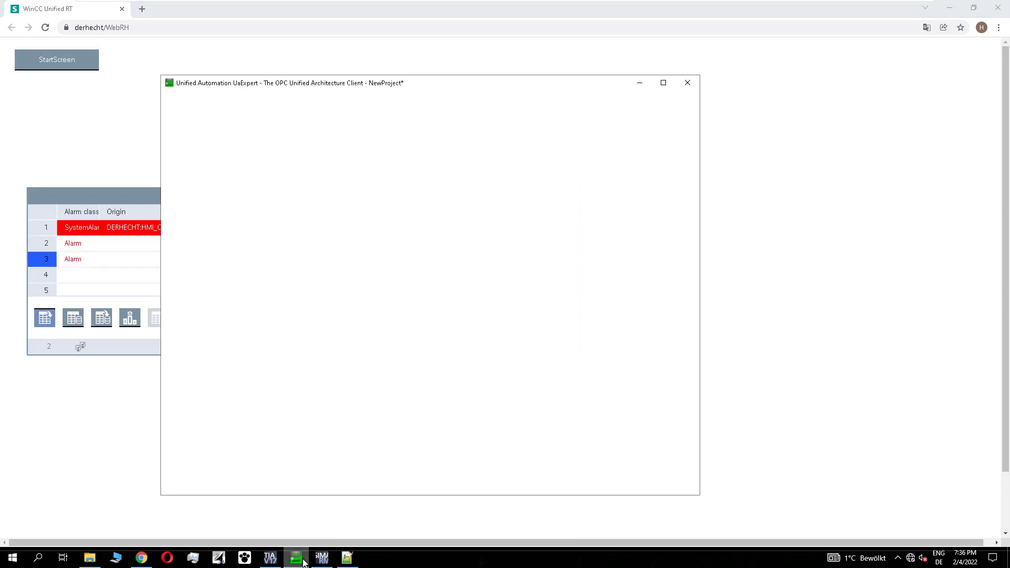
Acknowledge My Discrete Alarm and Discrete alarm_2 with comments from the Alarms tab.
left_click(294, 557)
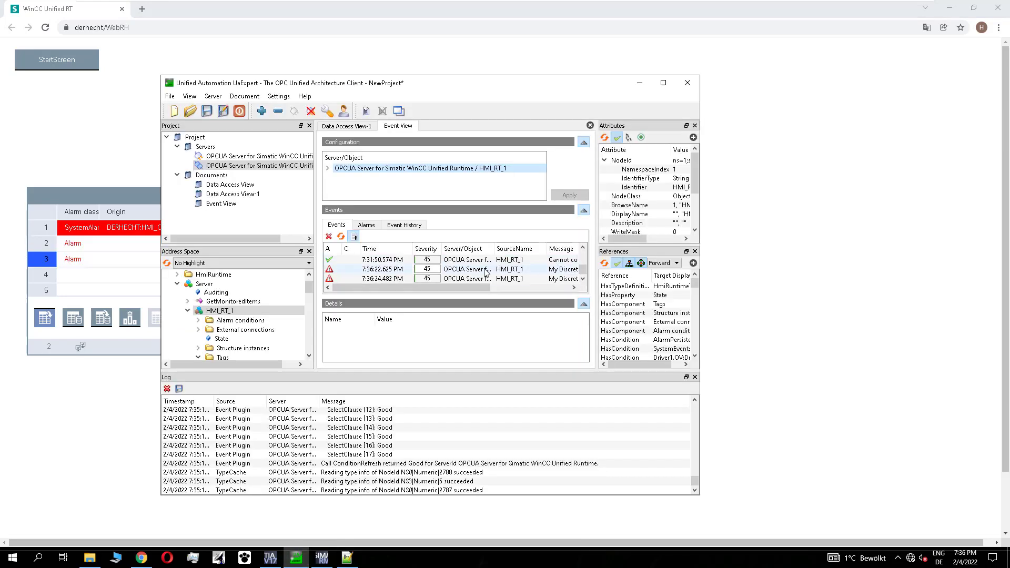
left_click(385, 270)
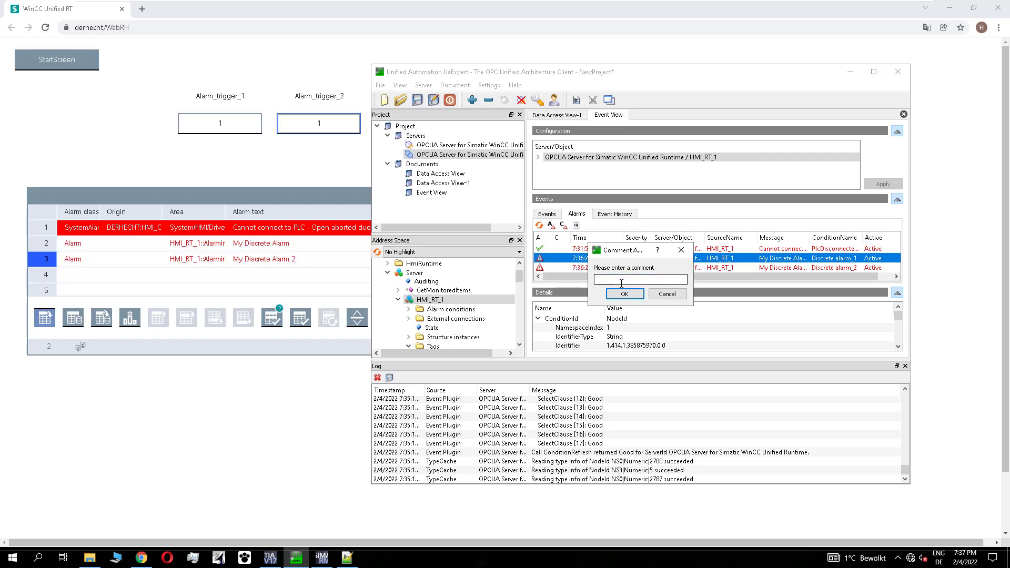
left_click(625, 295)
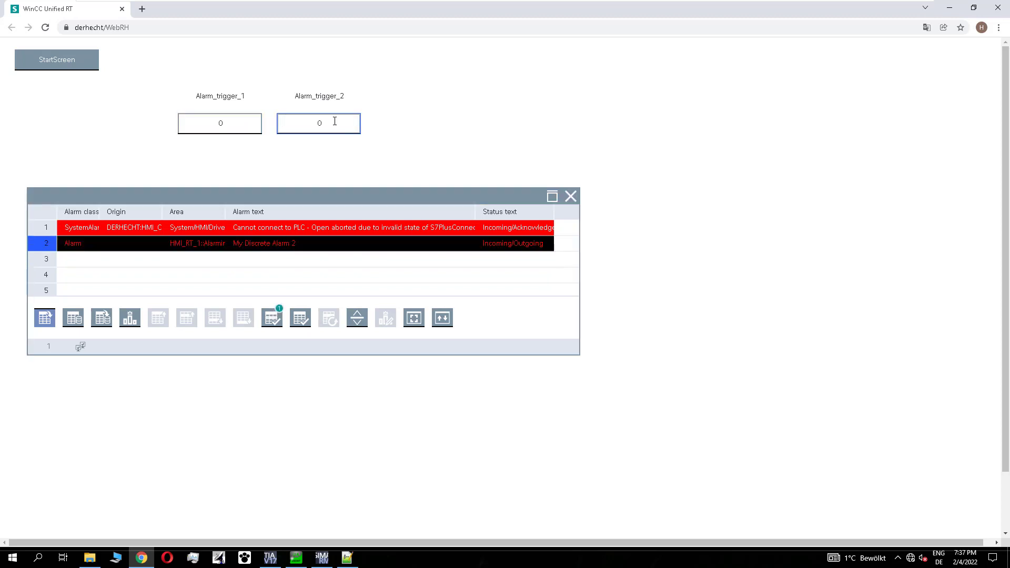
mouse_move(320, 553)
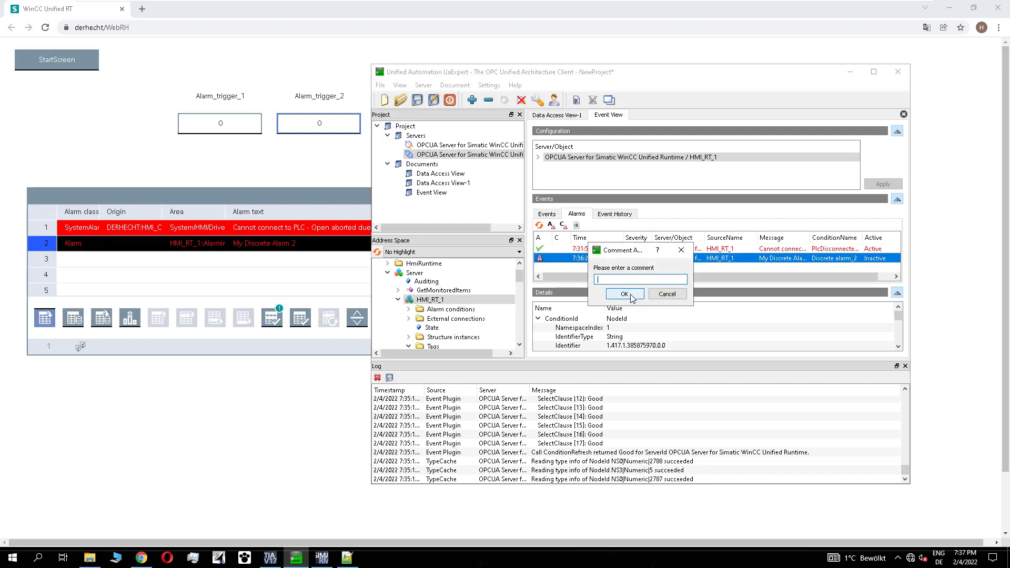
left_click(624, 295)
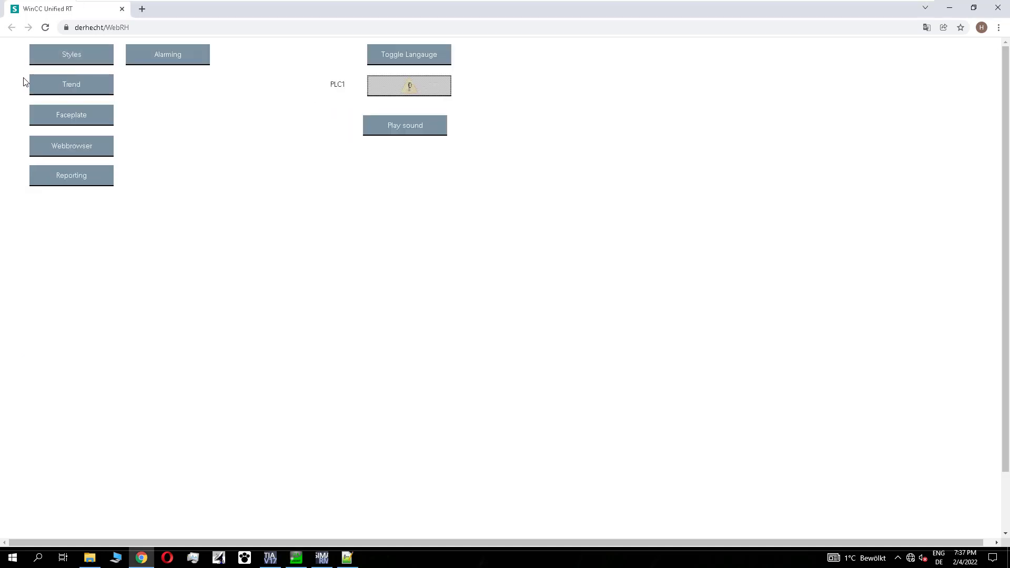
Toggle the runtime language to German and set both alarm triggers to 1 again.
left_click(408, 54)
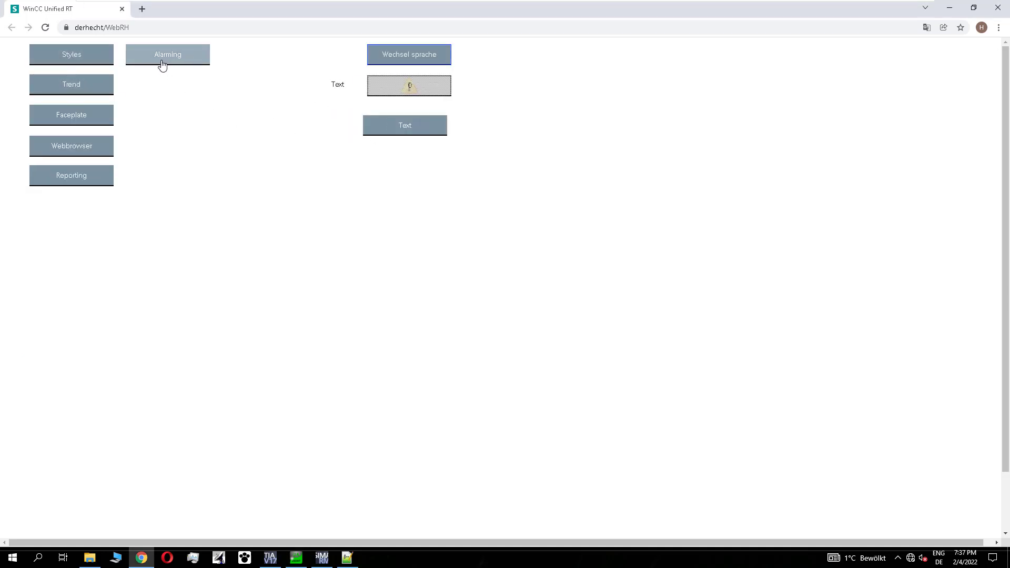
left_click(167, 55)
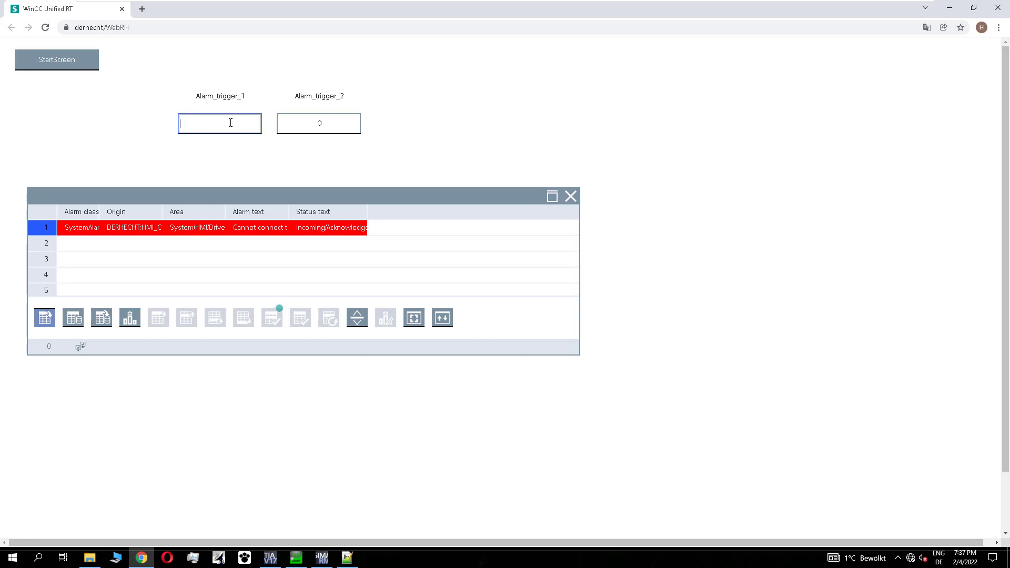
type("1")
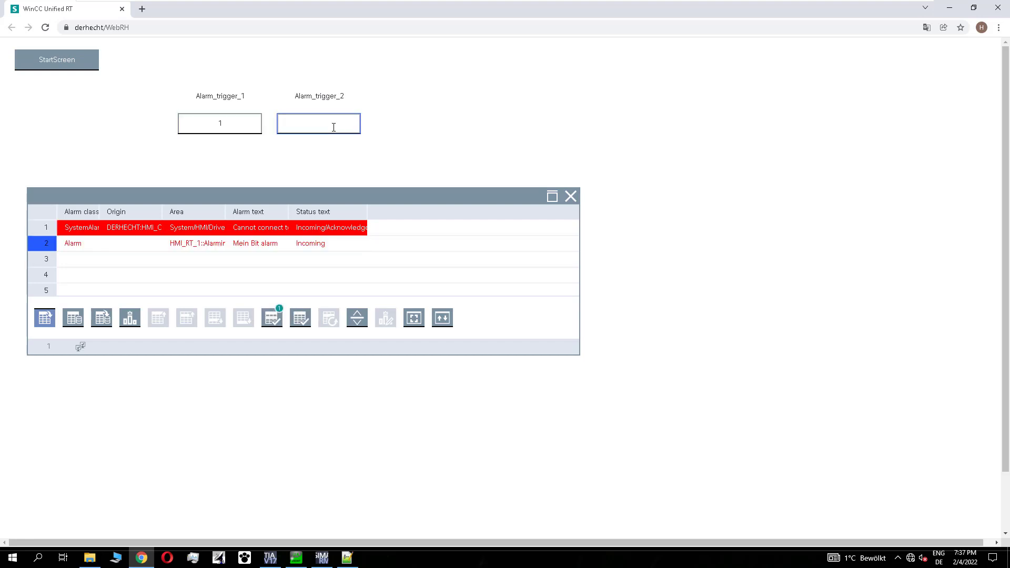
type("1")
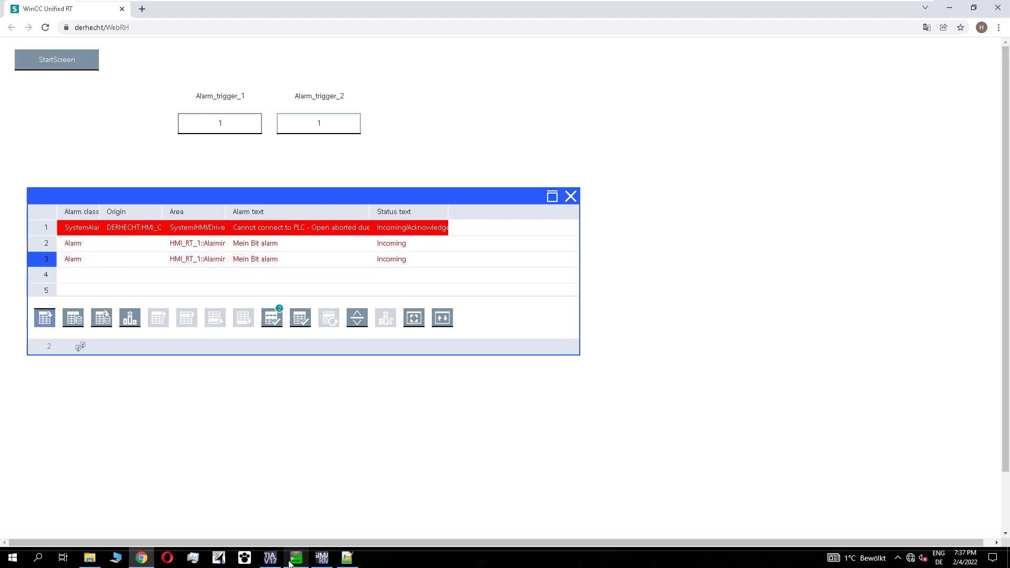
left_click(294, 558)
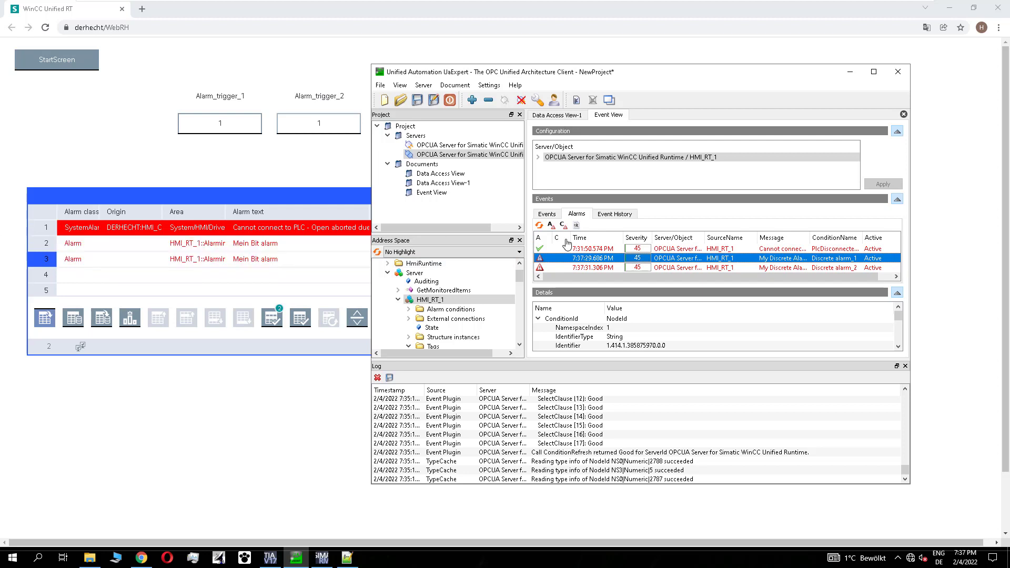
In Configure UaExpert, filter for 'ge' and set General.LocaleId to de-DE for German alarm texts.
left_click(490, 84)
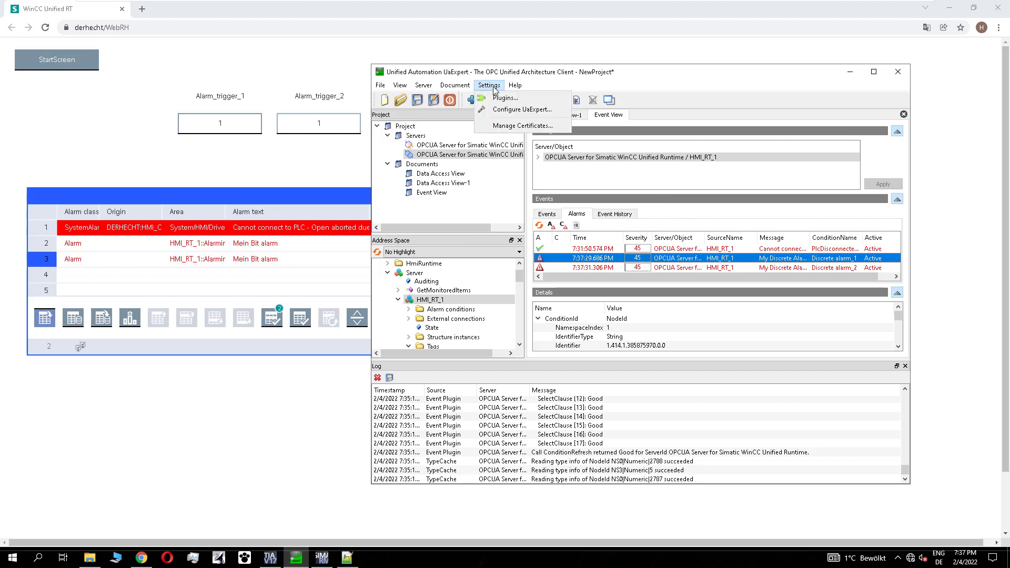
left_click(522, 109)
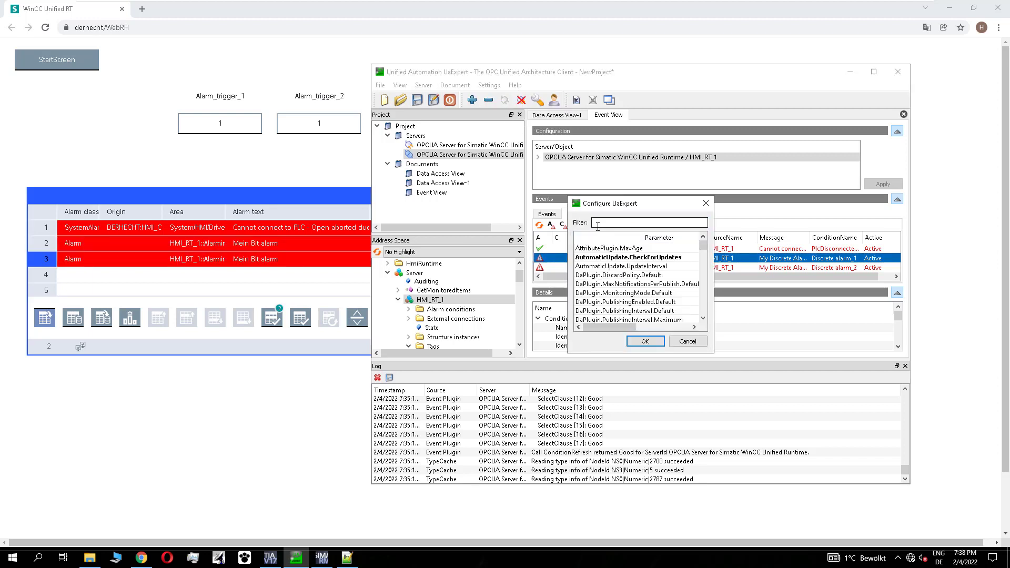
type("general.lo")
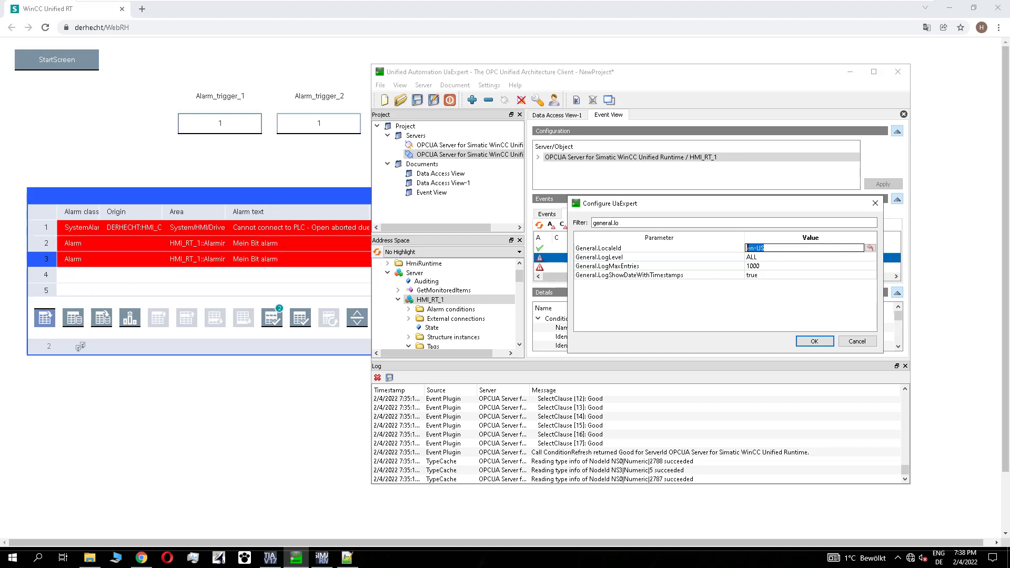
type("de-DE")
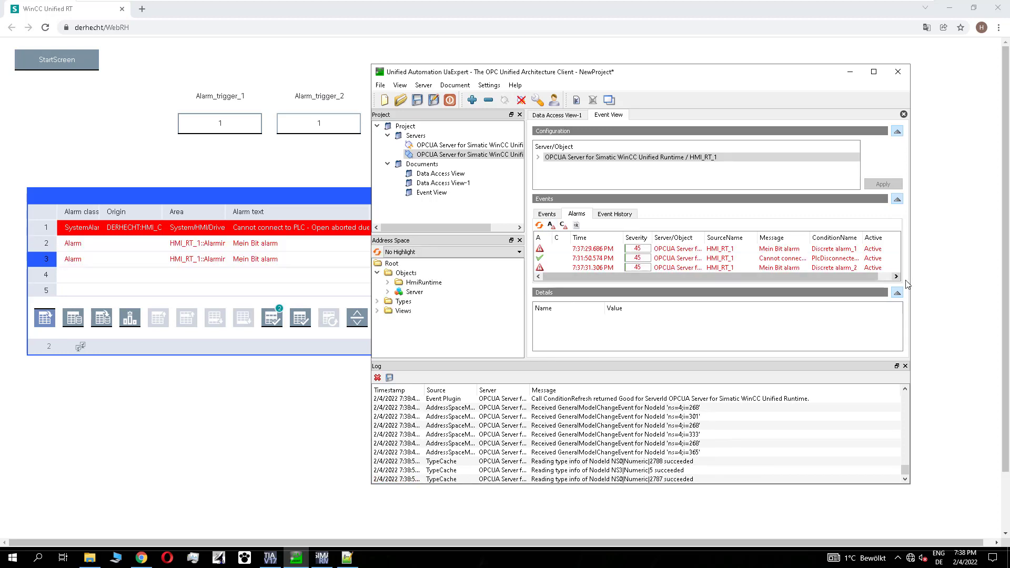
Acknowledge Discrete alarm_2 ('Mein Bit alarm') and confirm the comment dialog.
left_click(779, 267)
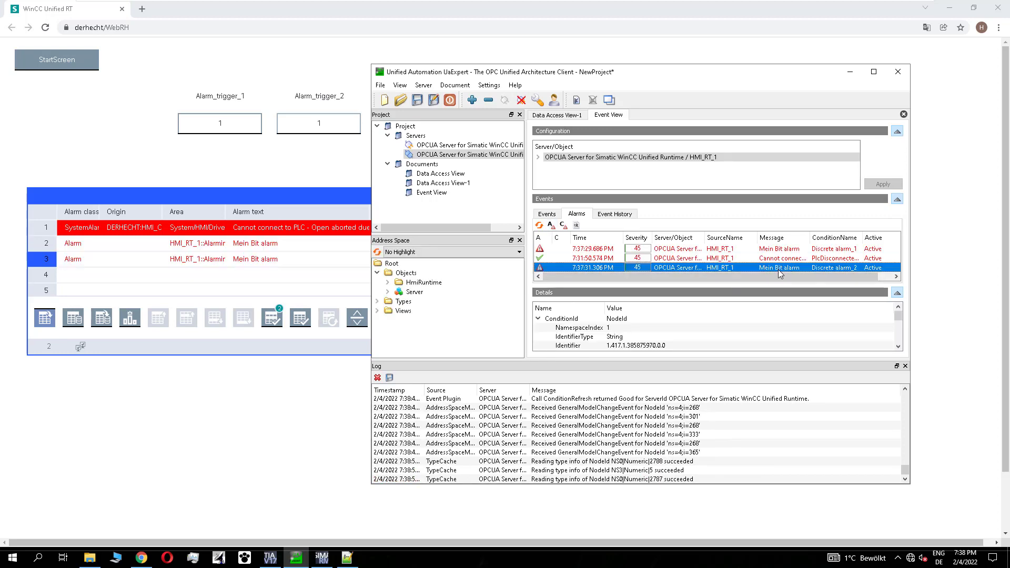
mouse_move(778, 273)
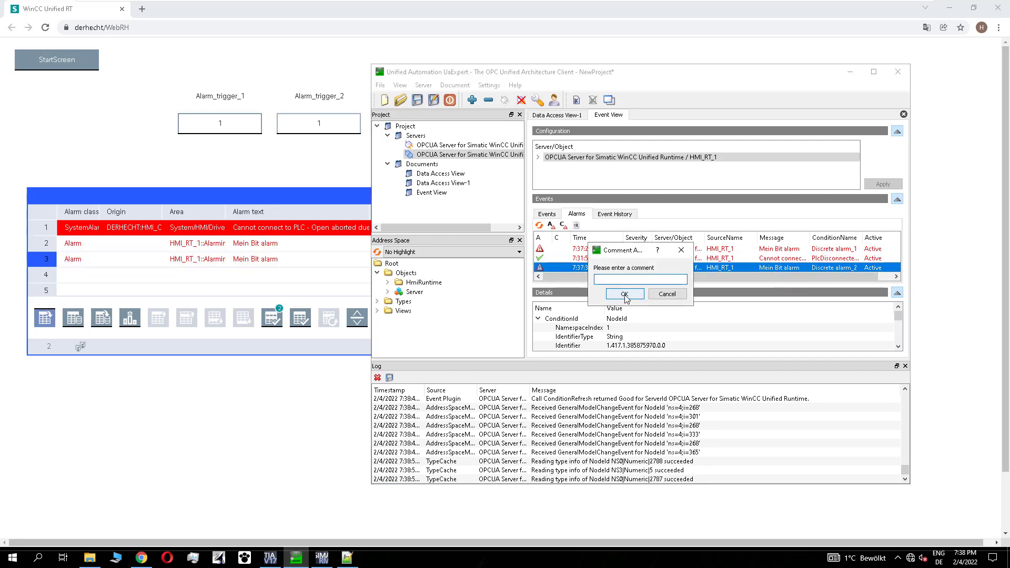
left_click(624, 295)
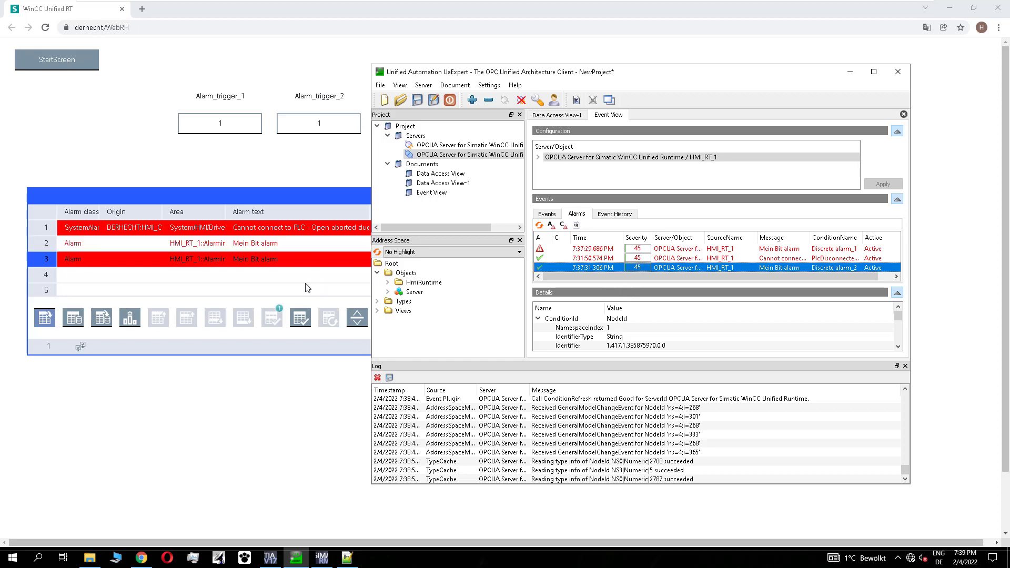